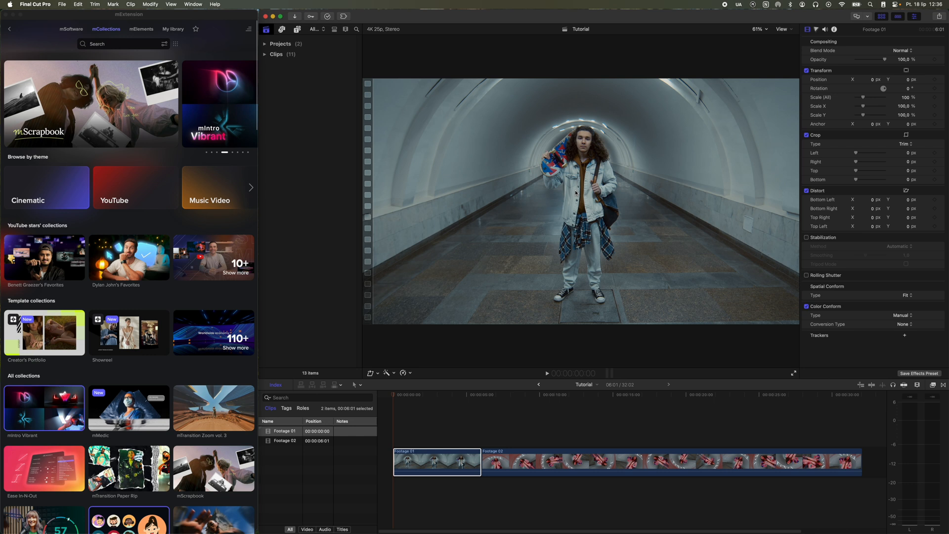
- Export the selected tunnel clip's current frame as a JPEG still via Share > Save Current Frame
{"action": "left_click", "coordinate": [396, 394]}
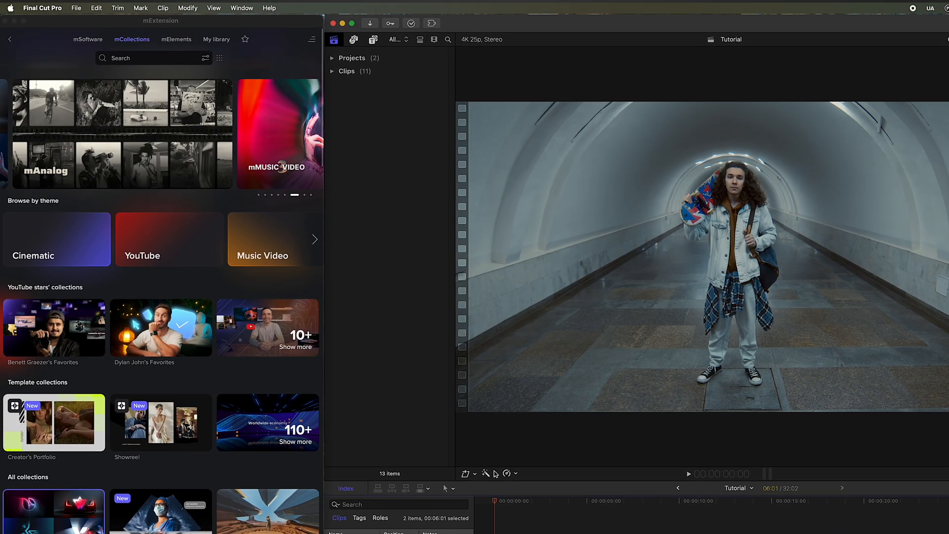
{"action": "left_click", "coordinate": [76, 8]}
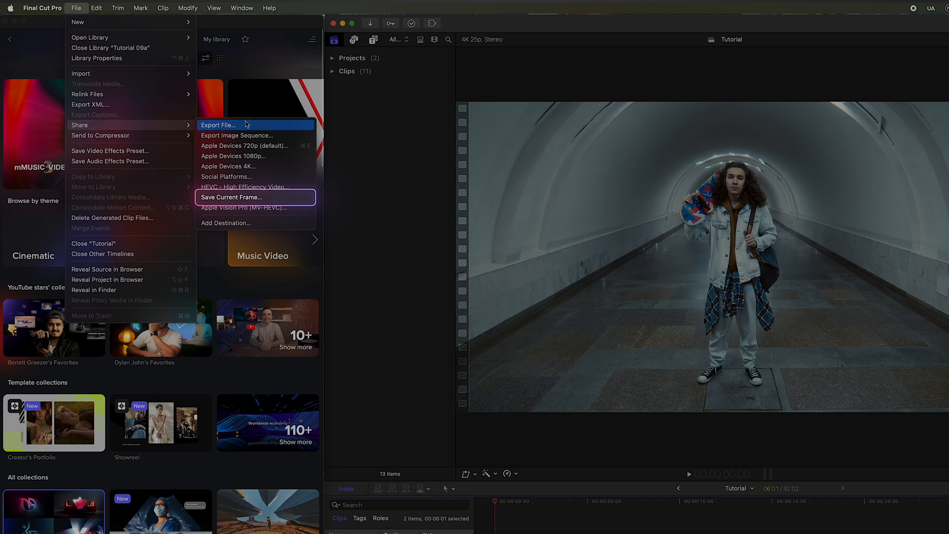
{"action": "left_click", "coordinate": [232, 197]}
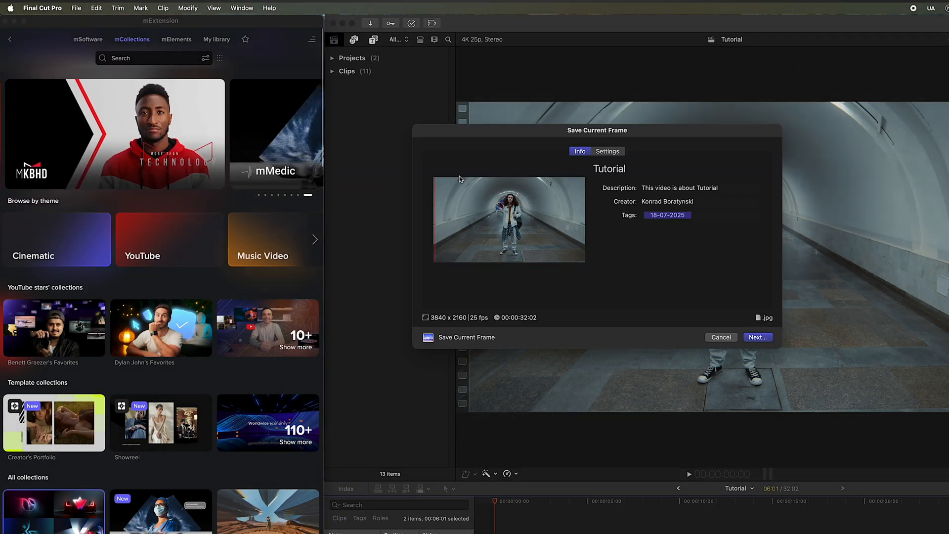
{"action": "left_click", "coordinate": [606, 150]}
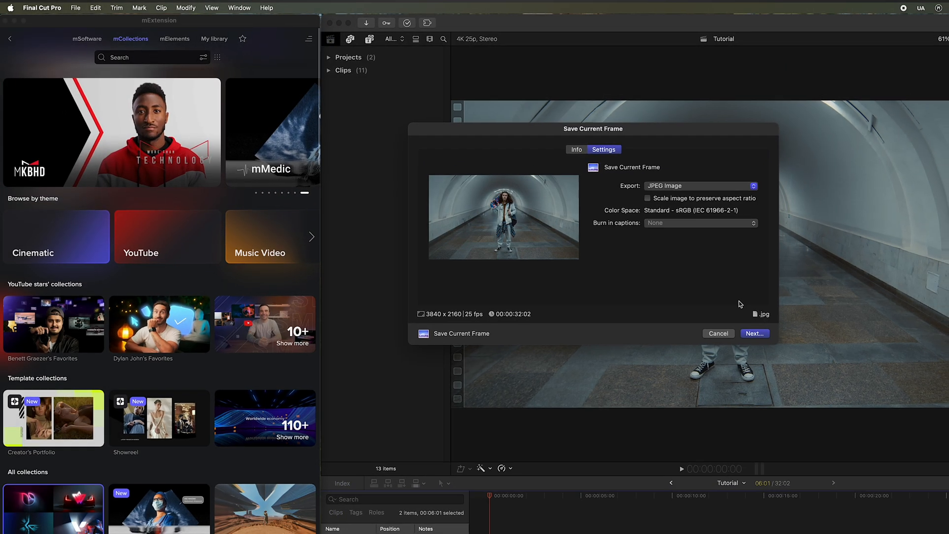
{"action": "left_click", "coordinate": [719, 333]}
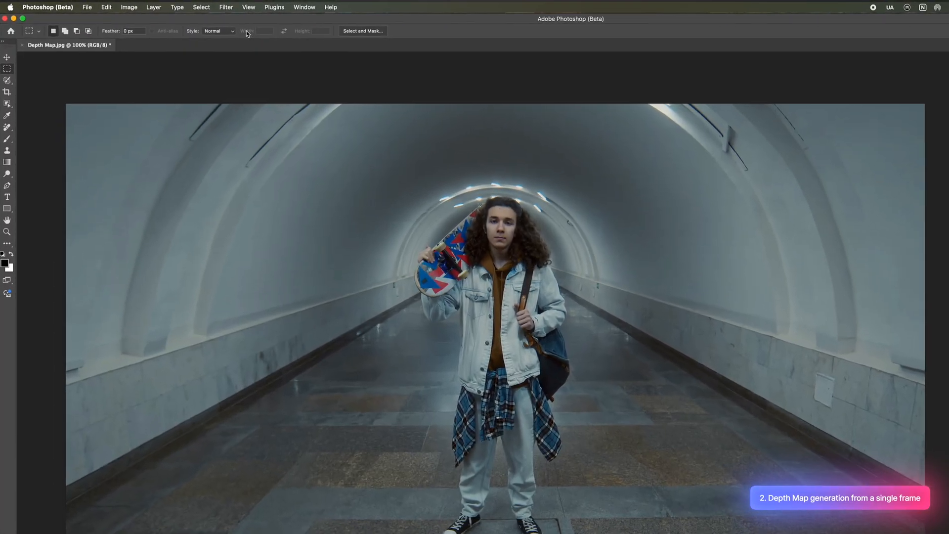
- Generate a depth map of the frame with Neural Filters' Depth Blur, outputting the depth map only
{"action": "left_click", "coordinate": [225, 7]}
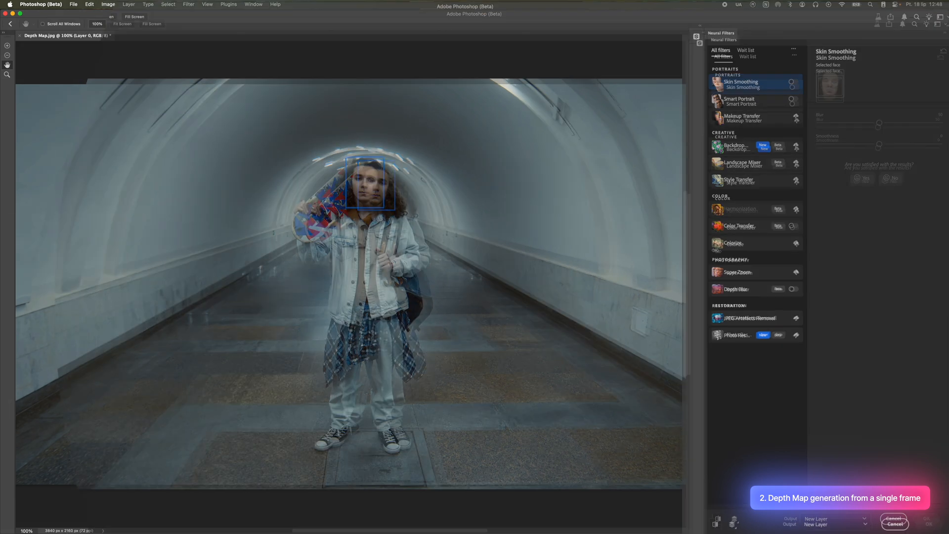
{"action": "left_click", "coordinate": [777, 282]}
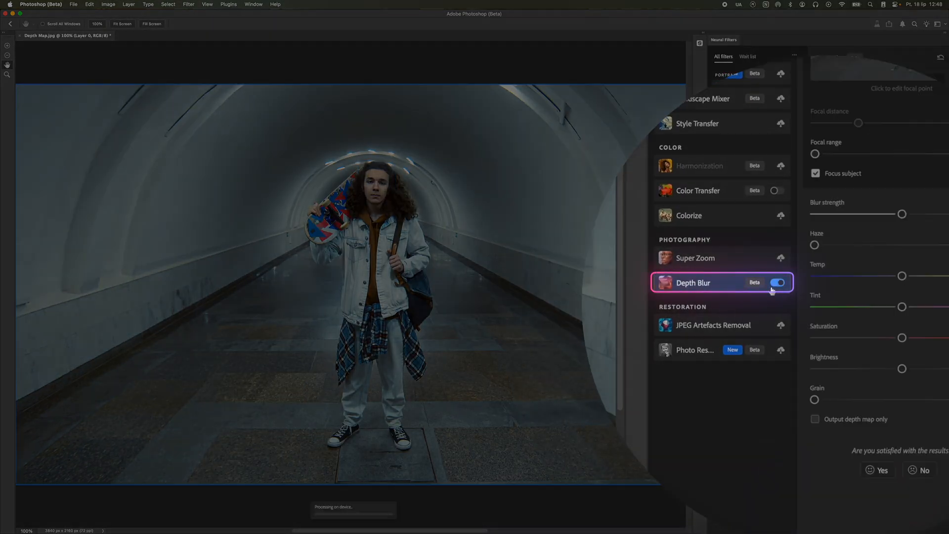
{"action": "left_click", "coordinate": [815, 420]}
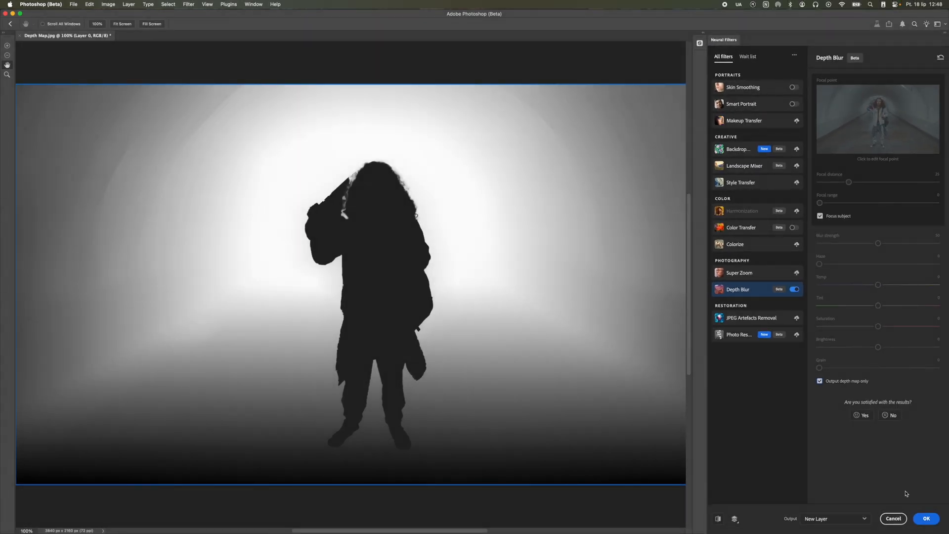
{"action": "key", "text": "cmd+w"}
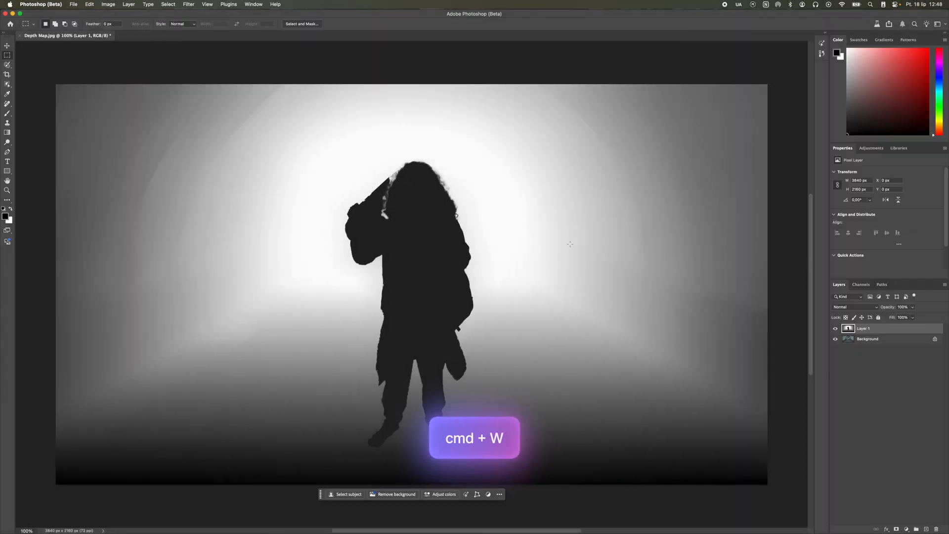
- Flatten the depth map to one layer and save it as a JPEG
{"action": "key", "text": "cmd+w"}
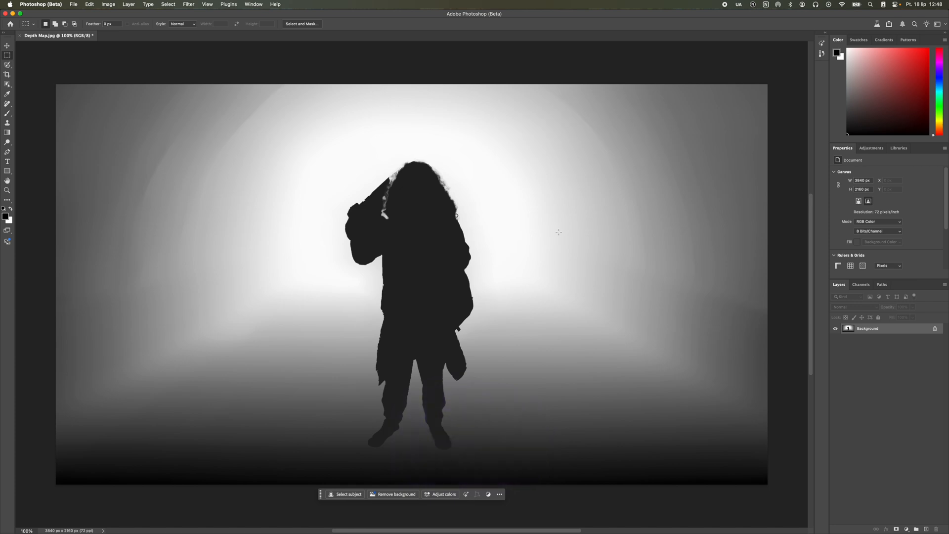
{"action": "key", "text": "cmd+s"}
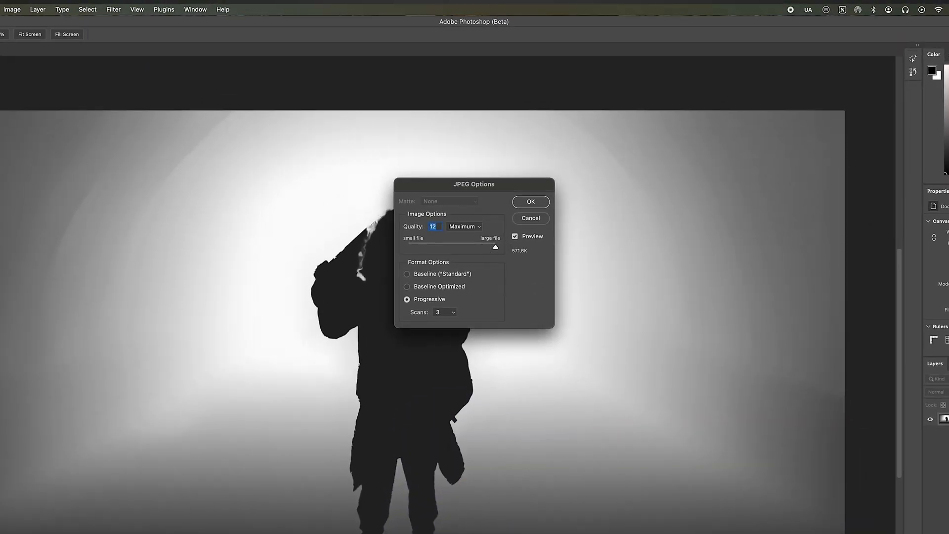
{"action": "left_click", "coordinate": [529, 202]}
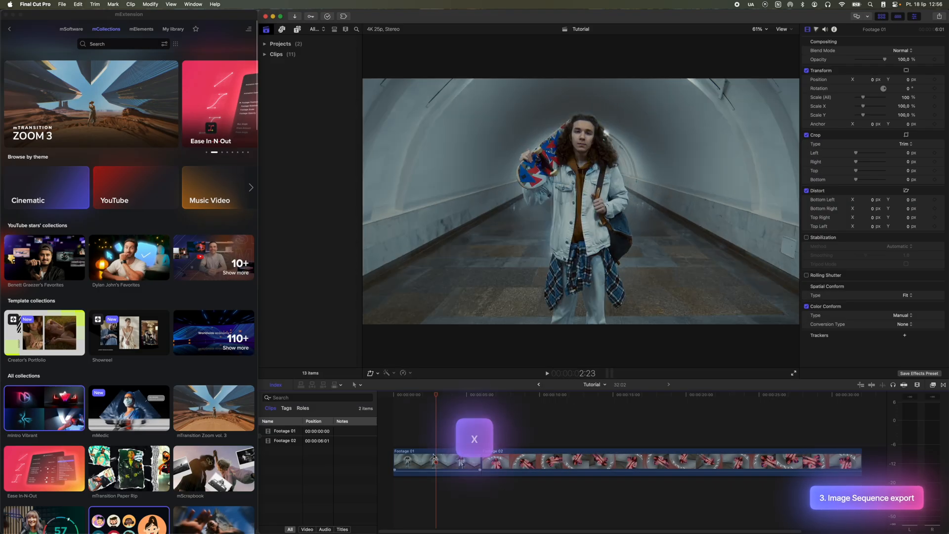
- Select the first clip's full range and set up Share > Export Image Sequence as JPEG images
{"action": "left_click", "coordinate": [433, 463]}
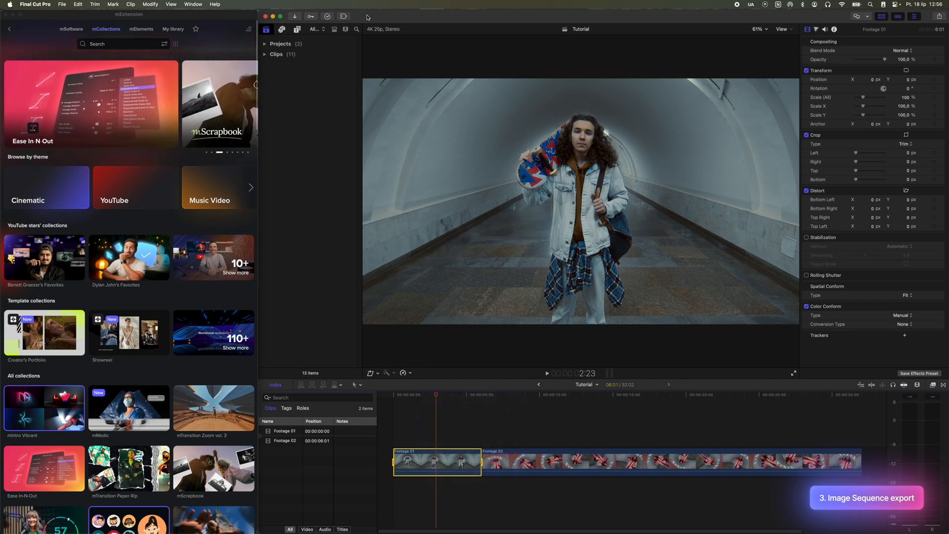
{"action": "left_click", "coordinate": [71, 7]}
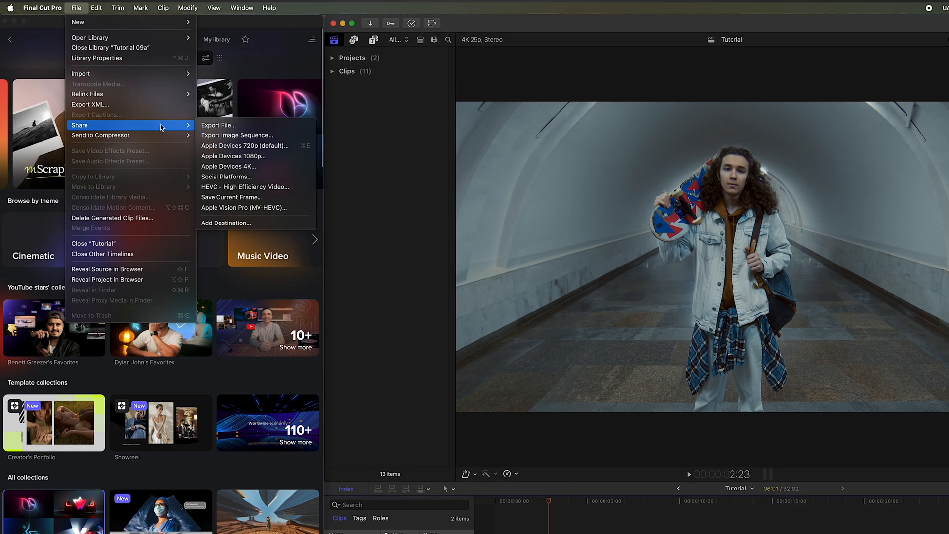
{"action": "mouse_move", "coordinate": [288, 138]}
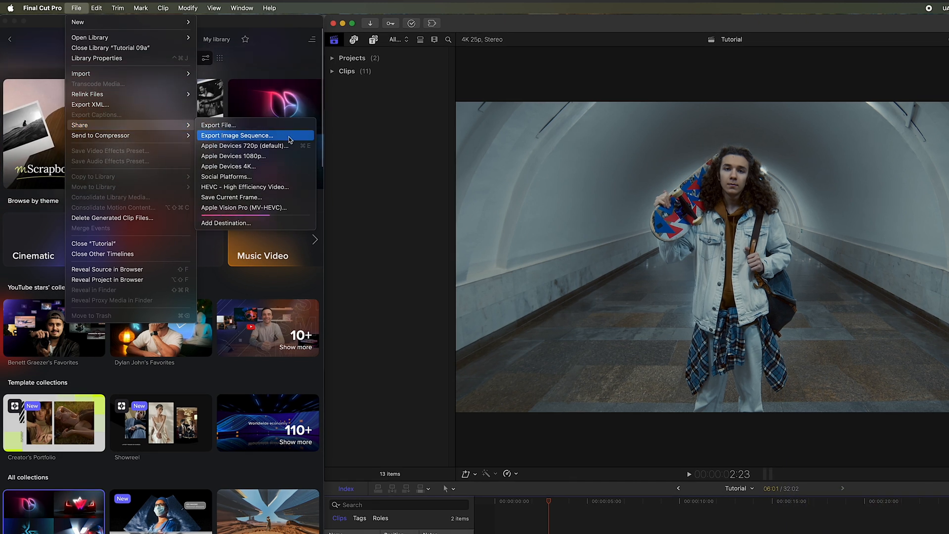
{"action": "mouse_move", "coordinate": [257, 222]}
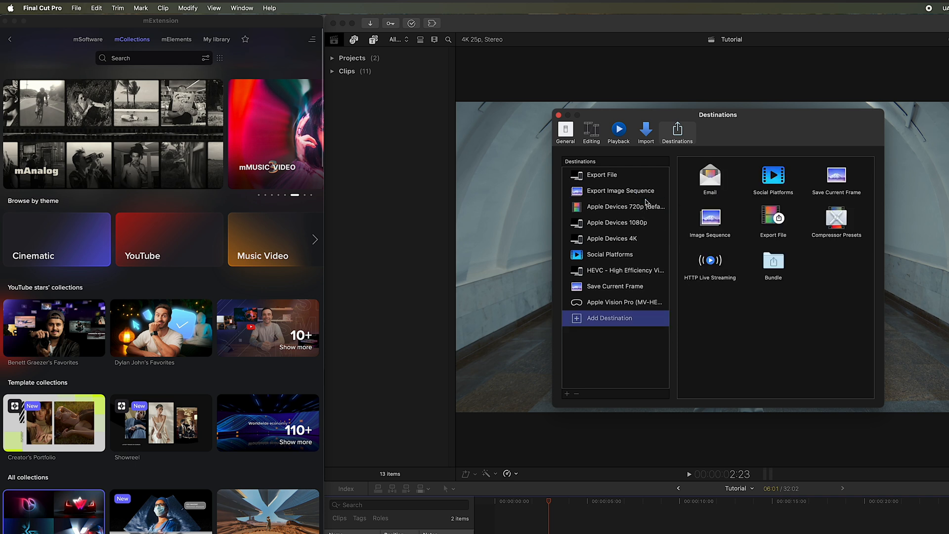
{"action": "left_click", "coordinate": [558, 115]}
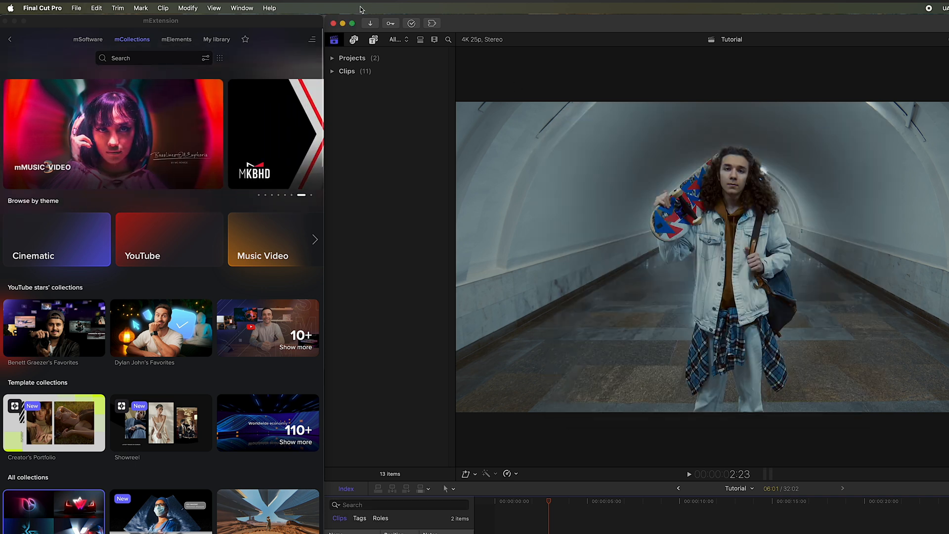
{"action": "left_click", "coordinate": [76, 8]}
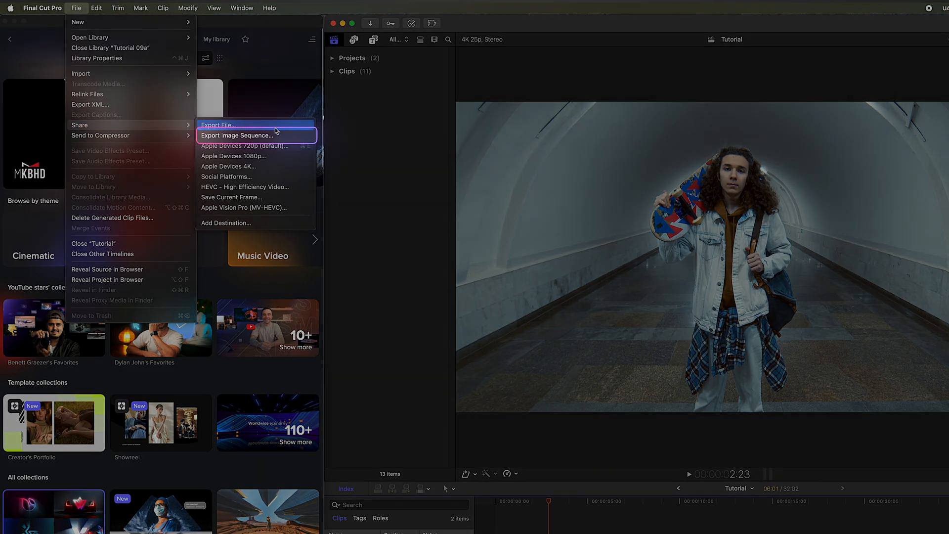
{"action": "left_click", "coordinate": [236, 135]}
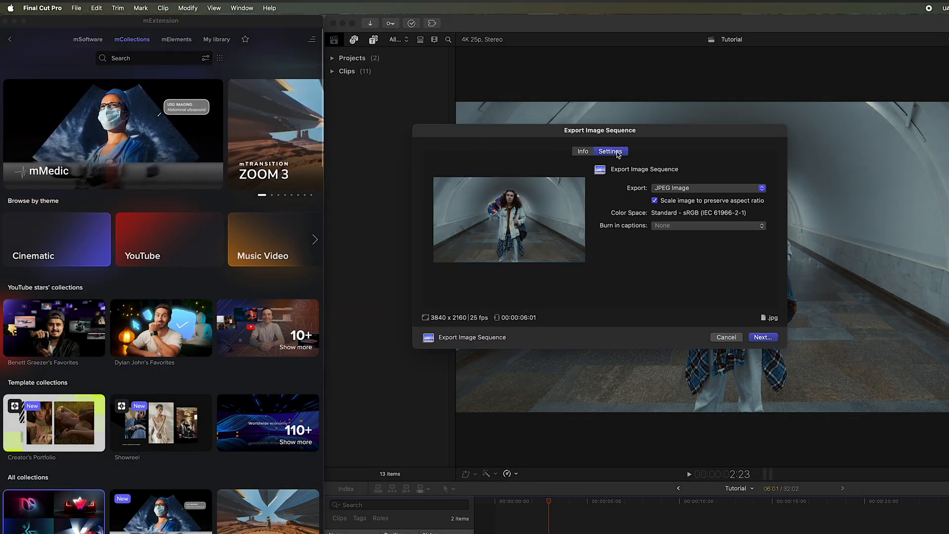
{"action": "left_click", "coordinate": [763, 337]}
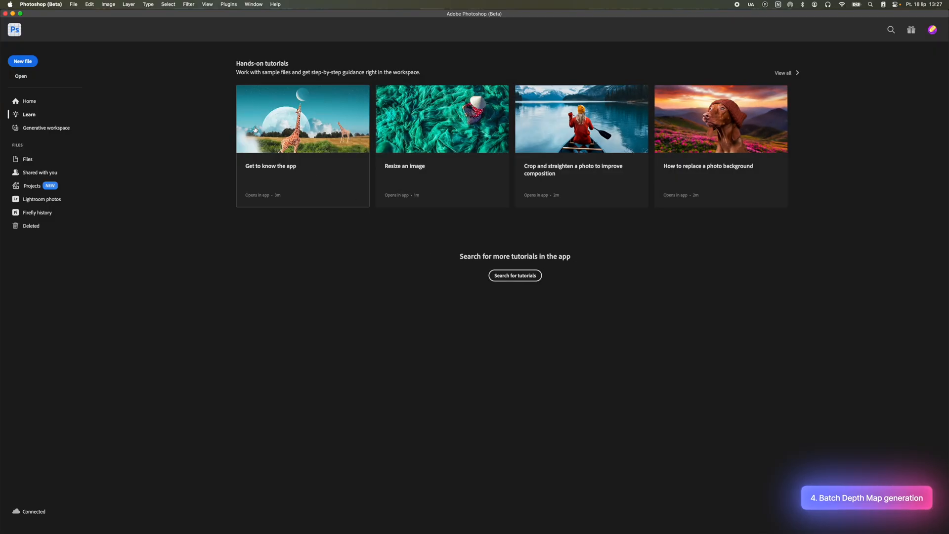
- Open frame-000000.jpg, the first frame of the exported sequence, in Photoshop
{"action": "left_click", "coordinate": [73, 4]}
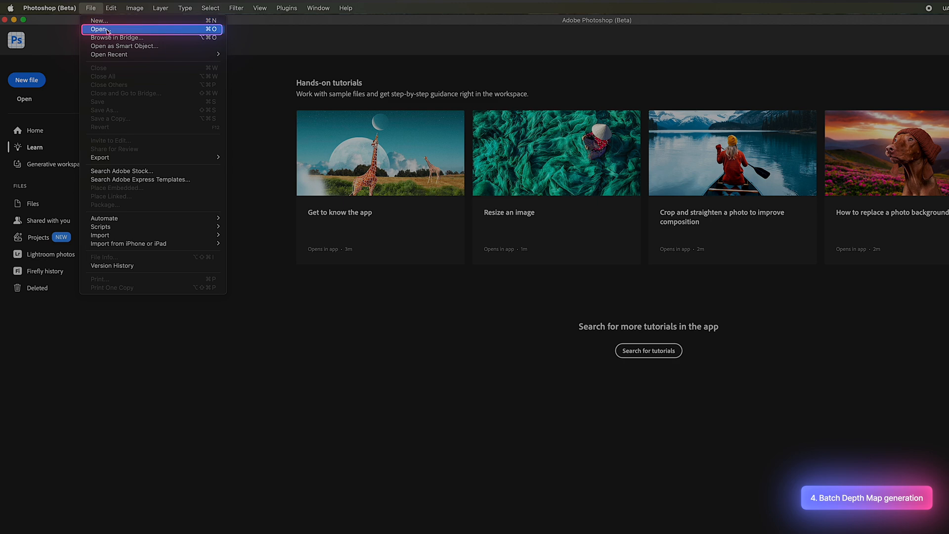
{"action": "left_click", "coordinate": [98, 28]}
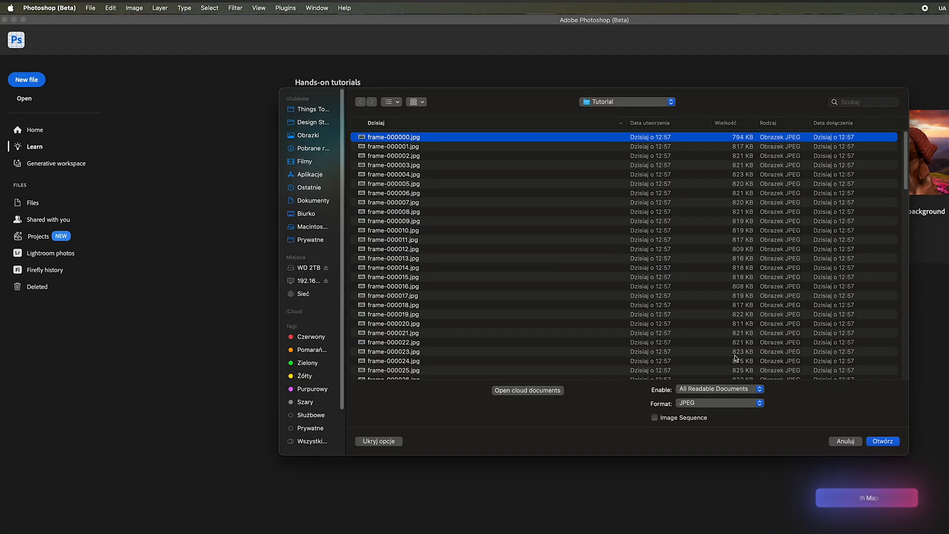
{"action": "left_click", "coordinate": [882, 441]}
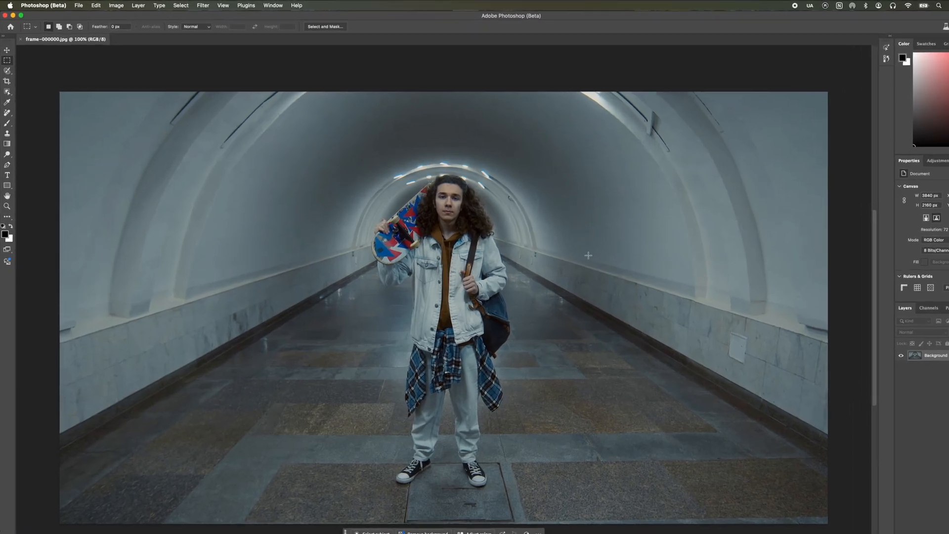
- Show the Actions panel, create a new action to record, and launch Neural Filters on the frame
{"action": "left_click", "coordinate": [311, 7]}
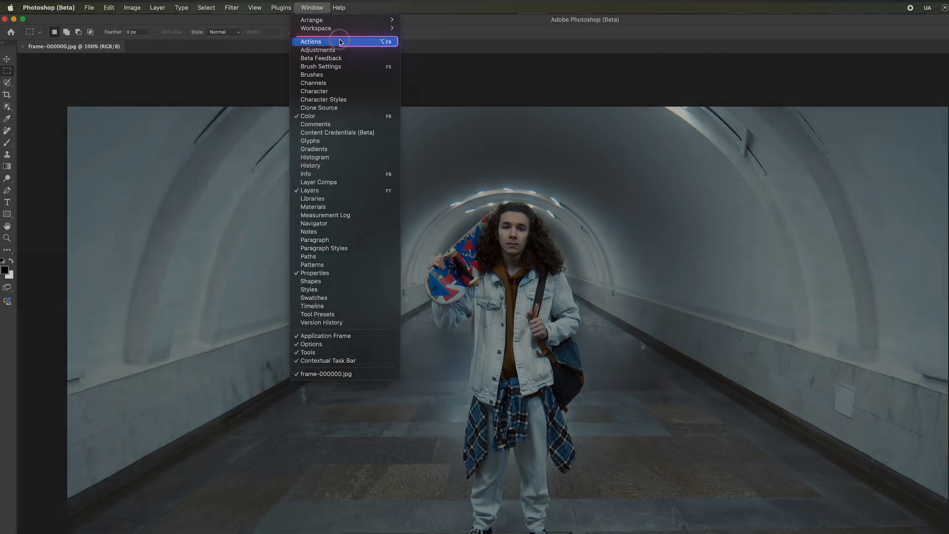
{"action": "left_click", "coordinate": [310, 41]}
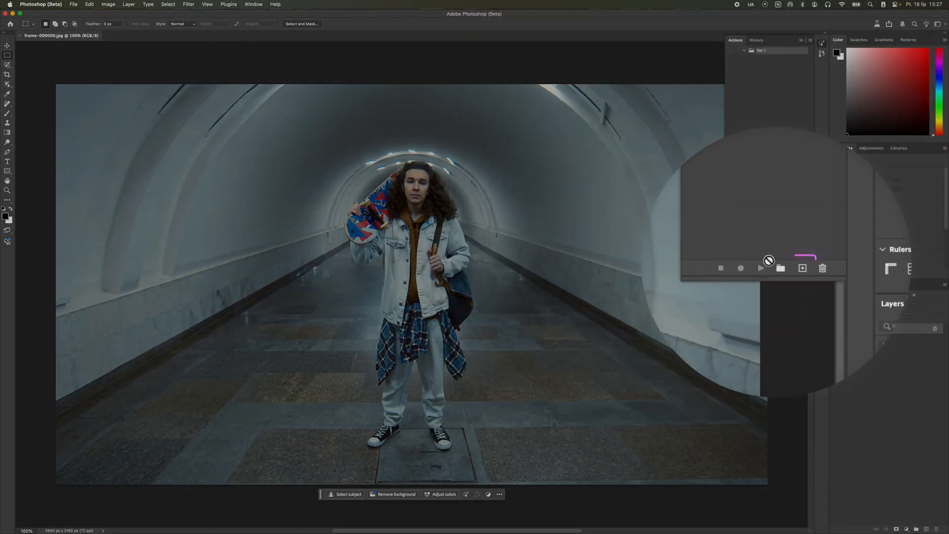
{"action": "left_click", "coordinate": [802, 268]}
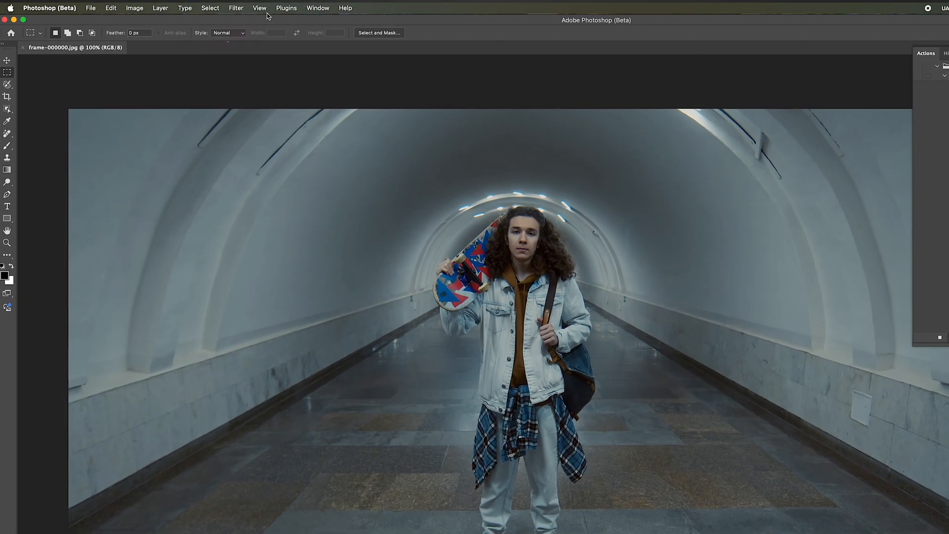
{"action": "left_click", "coordinate": [188, 8]}
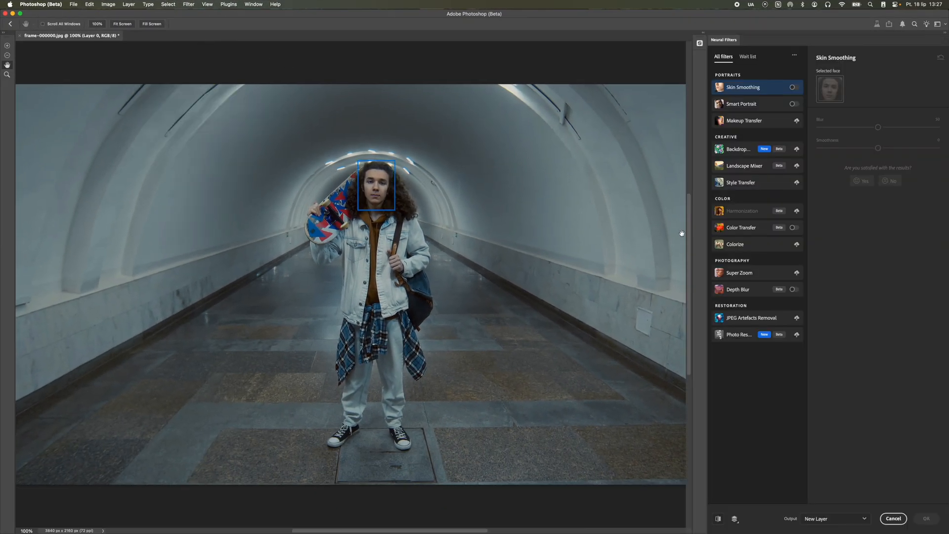
- Record merging visible layers and a maximum-quality JPEG save into the Depth Map action, then stop recording
{"action": "left_click", "coordinate": [793, 283]}
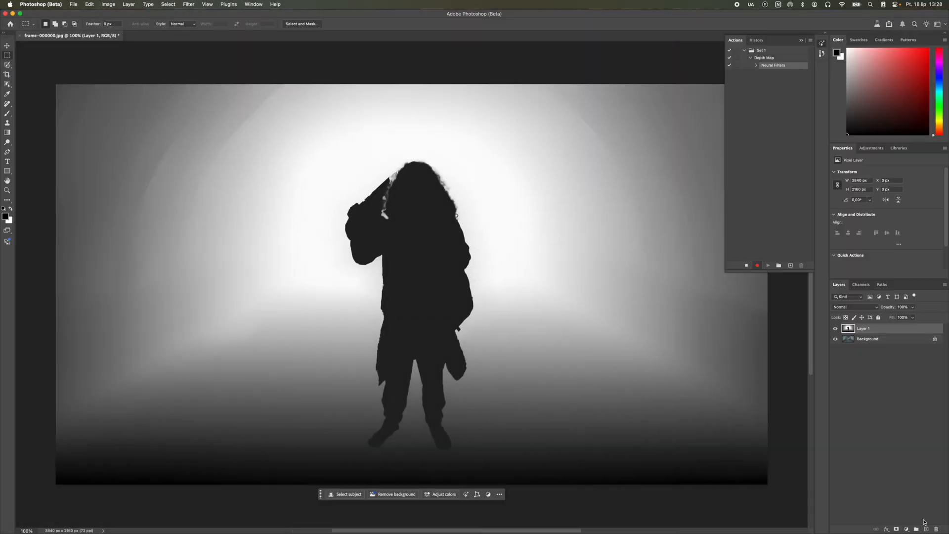
{"action": "key", "text": "cmd+s"}
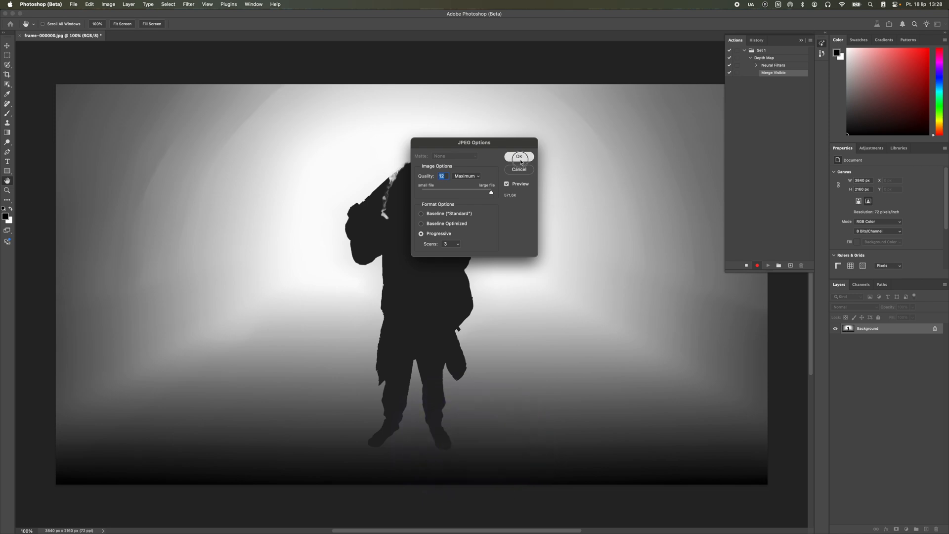
{"action": "left_click", "coordinate": [519, 157]}
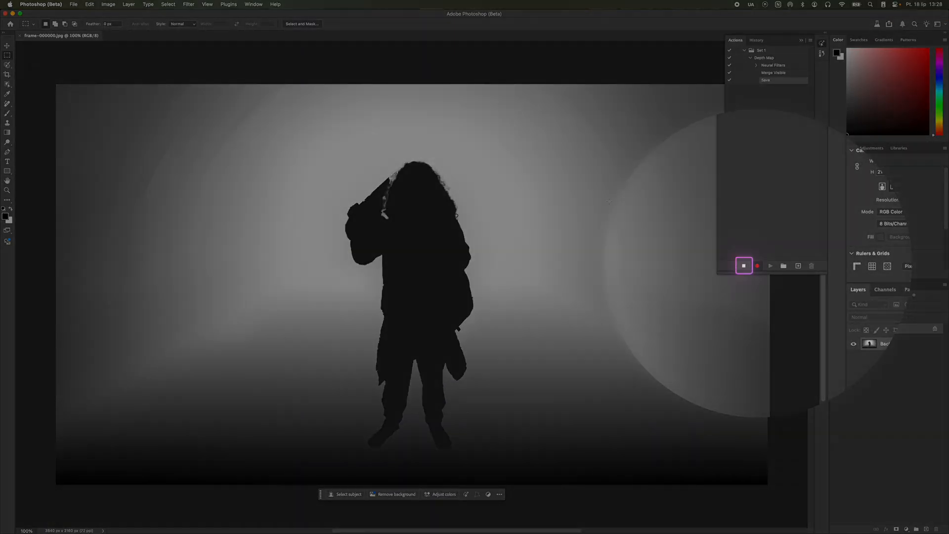
{"action": "left_click", "coordinate": [743, 266]}
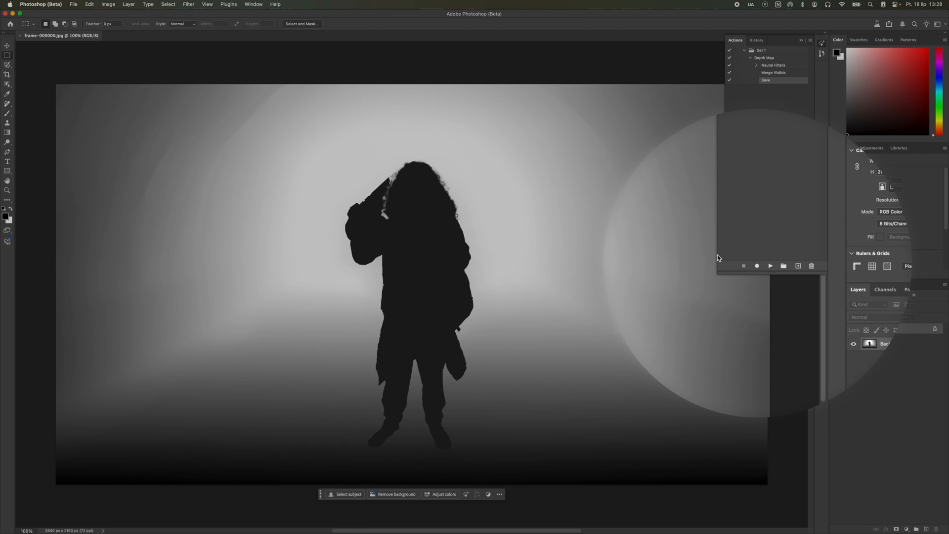
{"action": "left_click", "coordinate": [73, 4]}
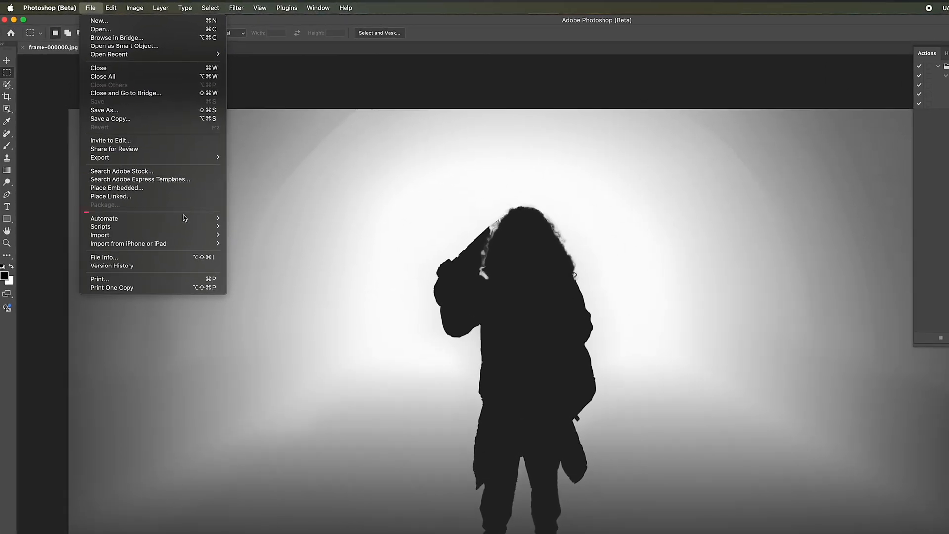
- Set up a Batch of the Depth Map action on the Tutorial folder, suppressing open dialogs and profile warnings
{"action": "left_click", "coordinate": [271, 225]}
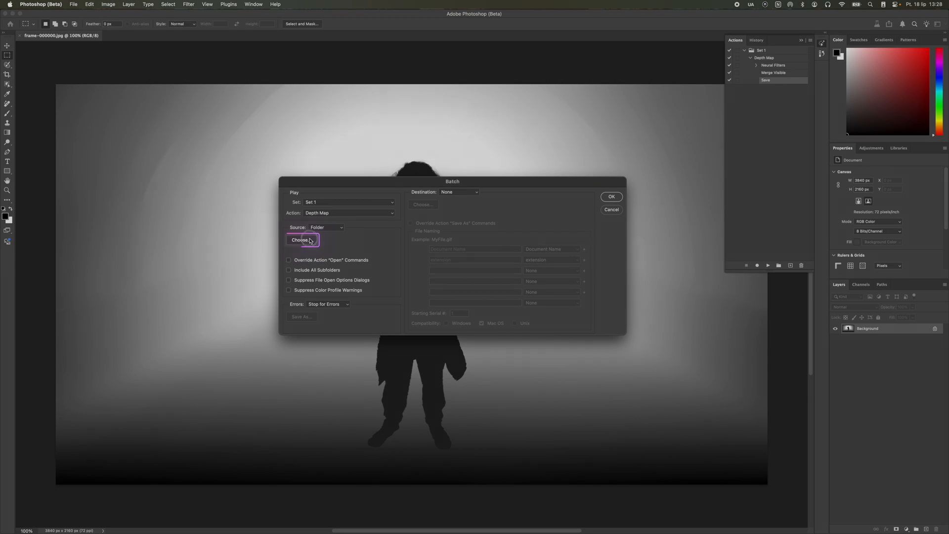
{"action": "left_click", "coordinate": [300, 239]}
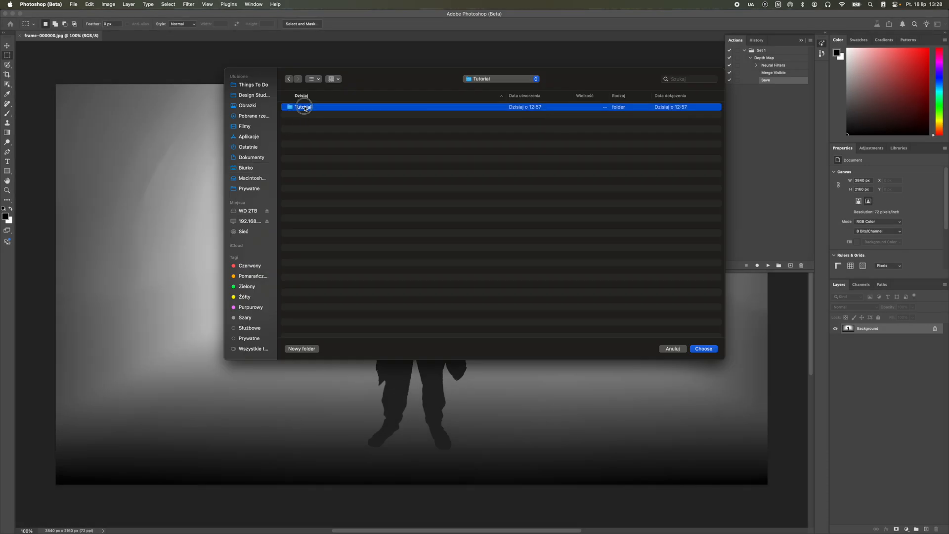
{"action": "left_click", "coordinate": [703, 349]}
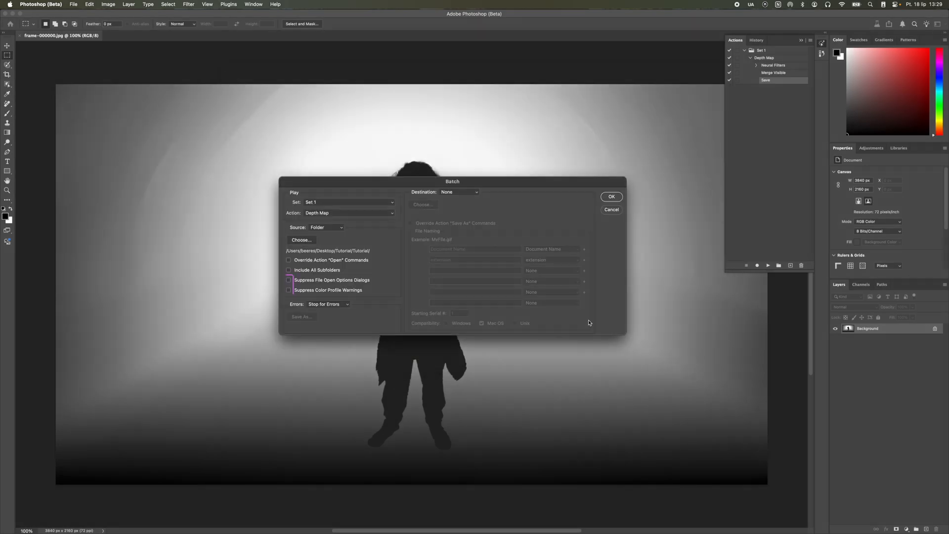
{"action": "left_click", "coordinate": [289, 290]}
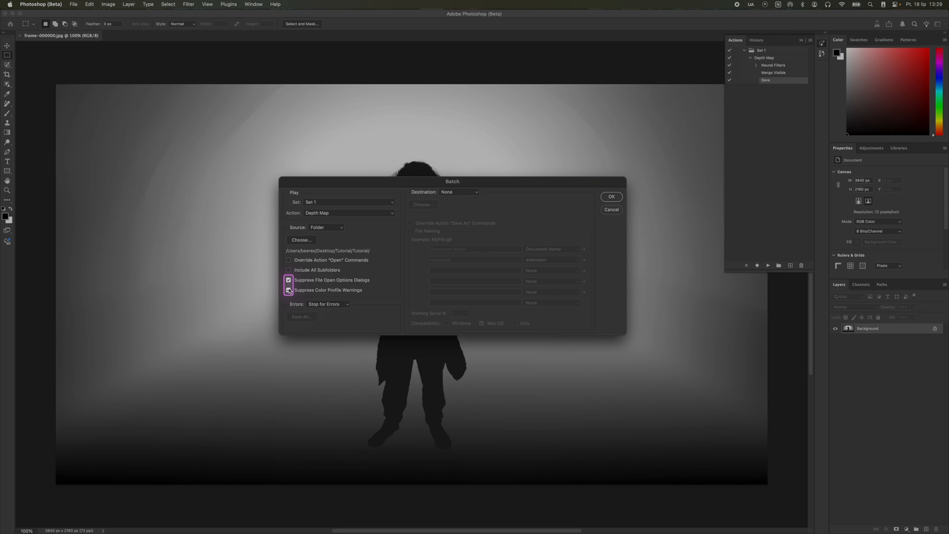
{"action": "left_click", "coordinate": [458, 192]}
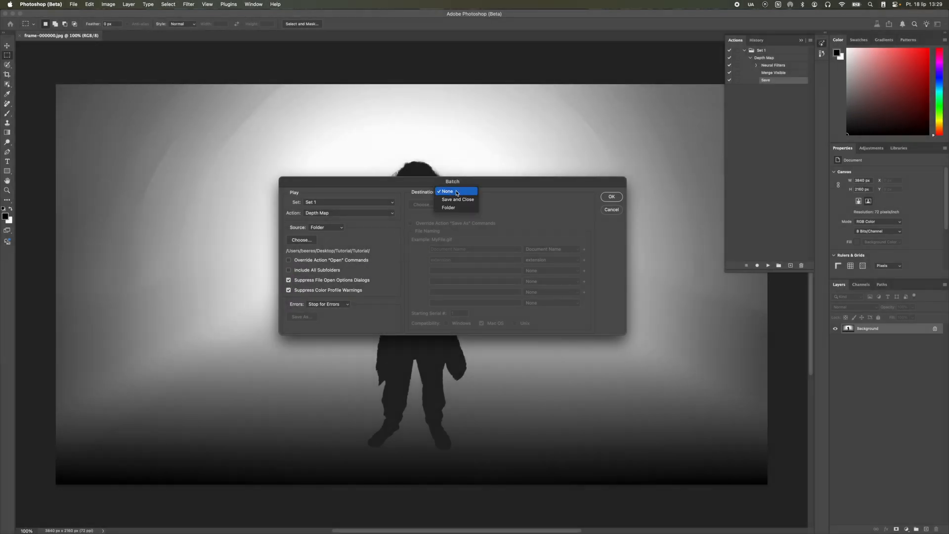
- Set destination to Save and Close with Override Save As, and start the batch
{"action": "left_click", "coordinate": [457, 199]}
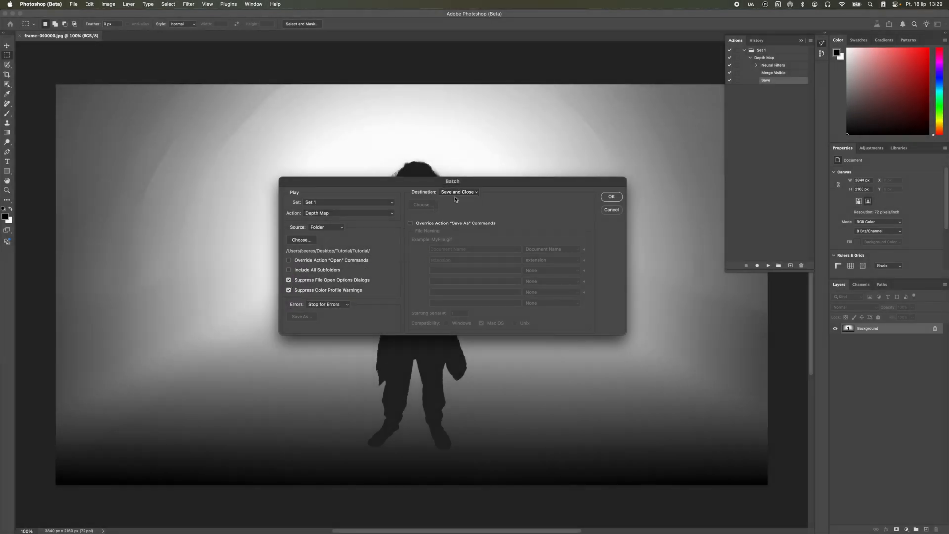
{"action": "left_click", "coordinate": [410, 222]}
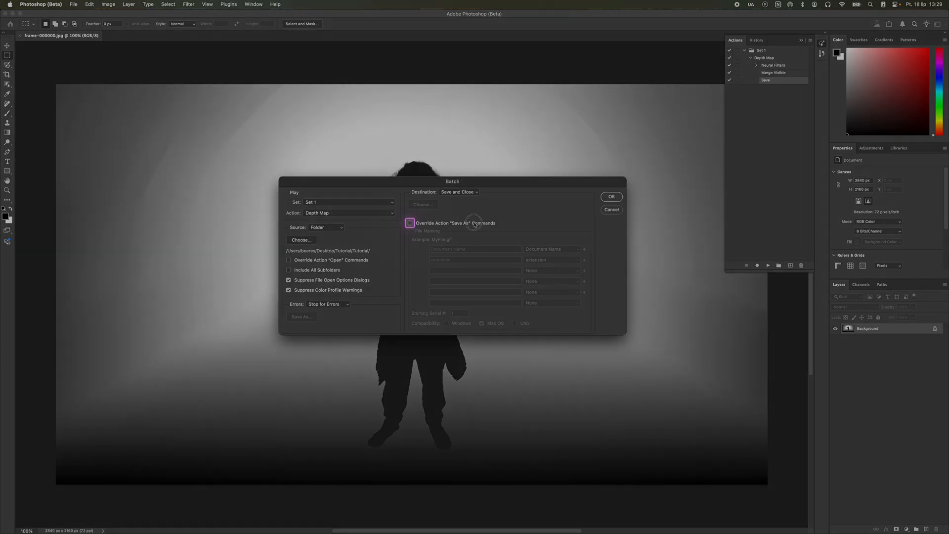
{"action": "left_click", "coordinate": [410, 222]}
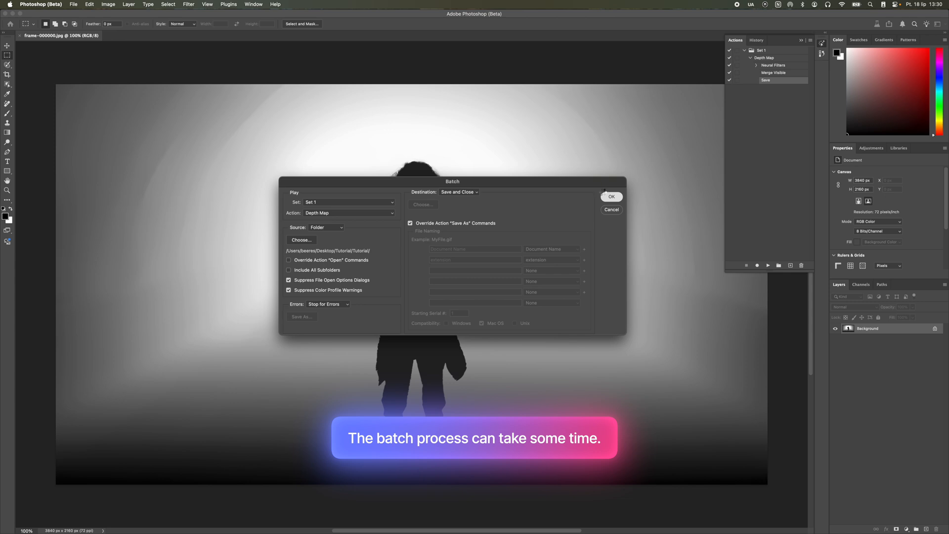
{"action": "left_click", "coordinate": [611, 195]}
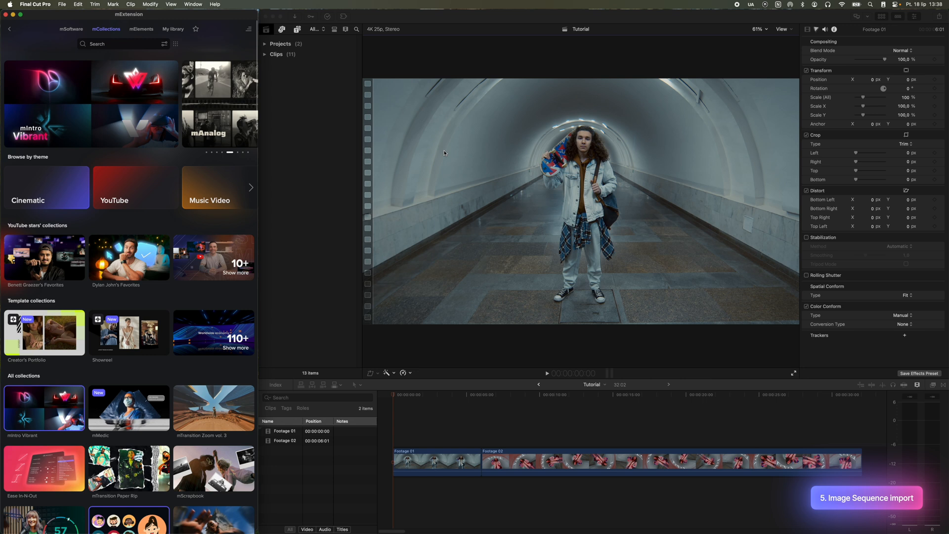
- Import the processed depth-map frame JPEGs from the Tutorial folder into the timeline
{"action": "left_click", "coordinate": [62, 4]}
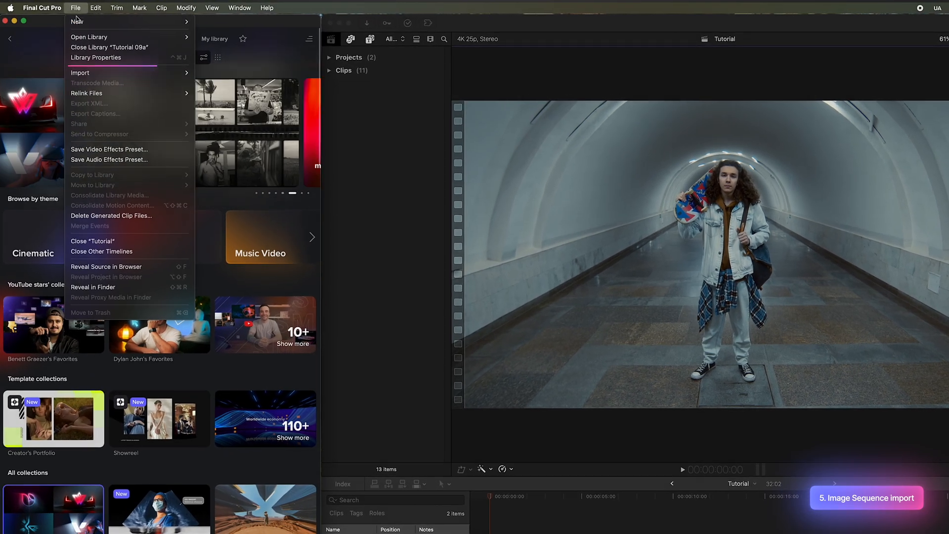
{"action": "left_click", "coordinate": [80, 72]}
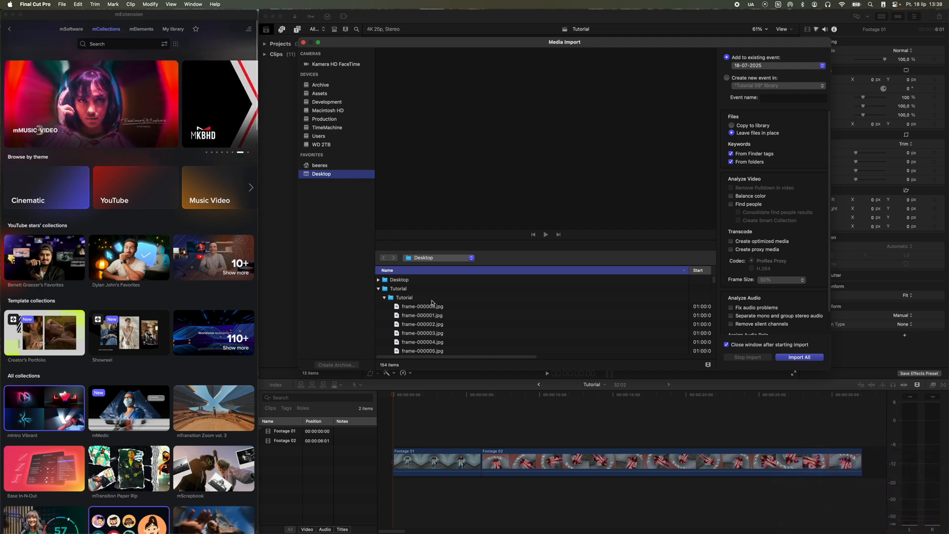
{"action": "left_click", "coordinate": [422, 308]}
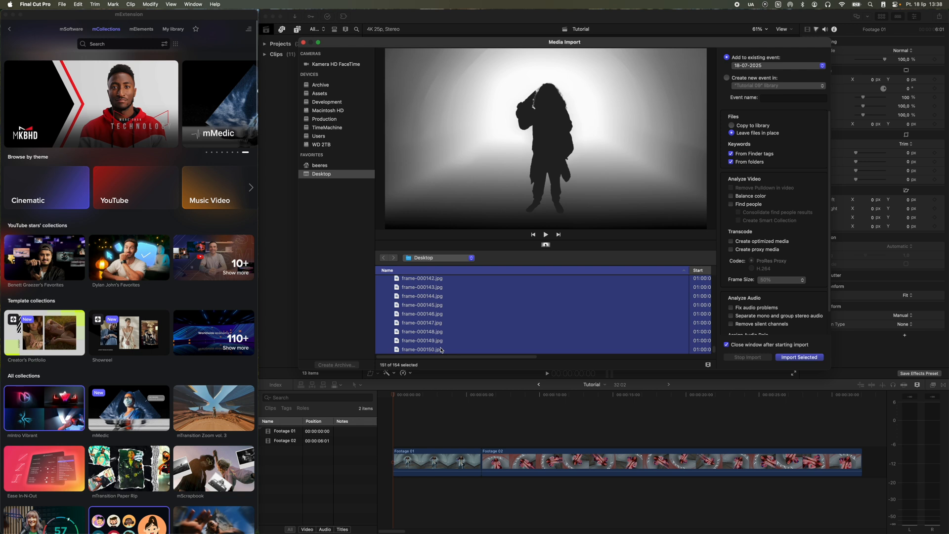
{"action": "left_click", "coordinate": [799, 357]}
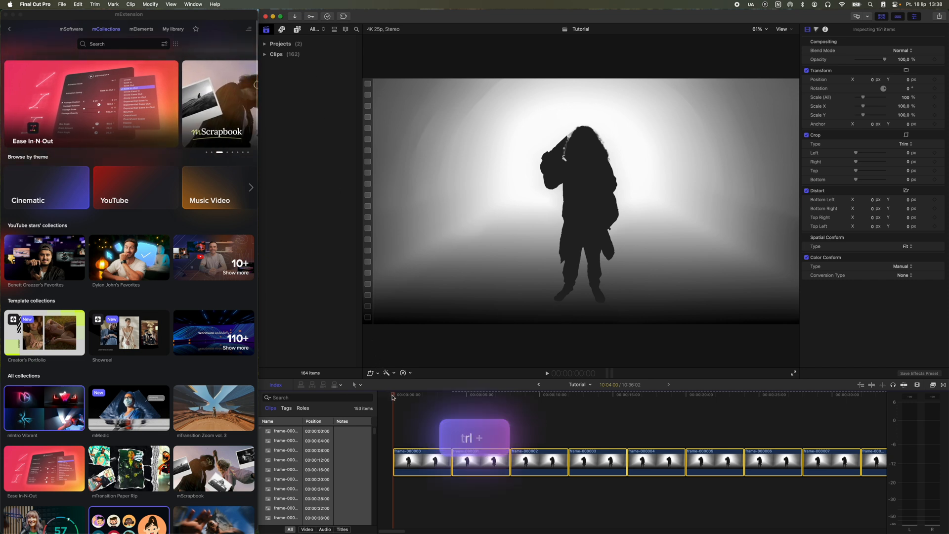
- Shorten the selected frames' duration and nest them into a compound clip named Depth Map
{"action": "key", "text": "ctrl+d"}
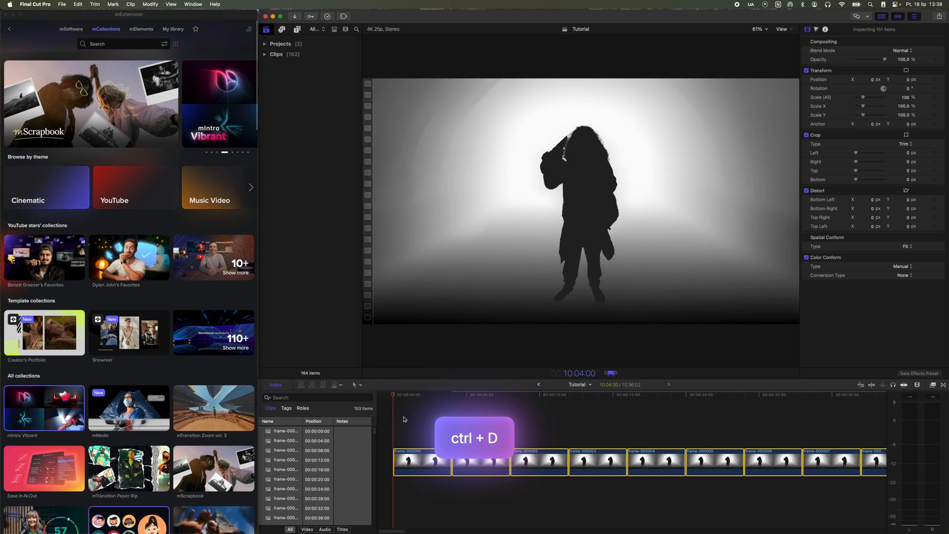
{"action": "key", "text": "ctrl+d"}
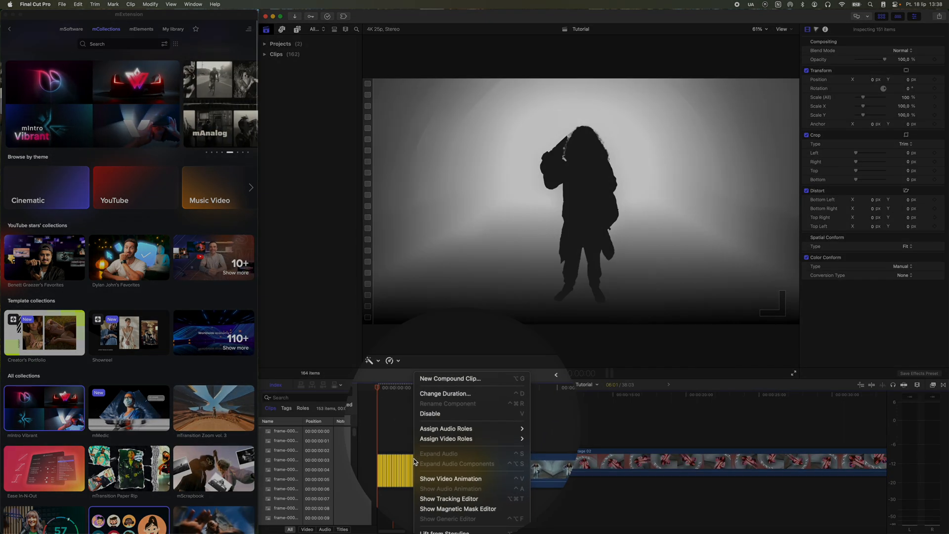
{"action": "left_click", "coordinate": [451, 379]}
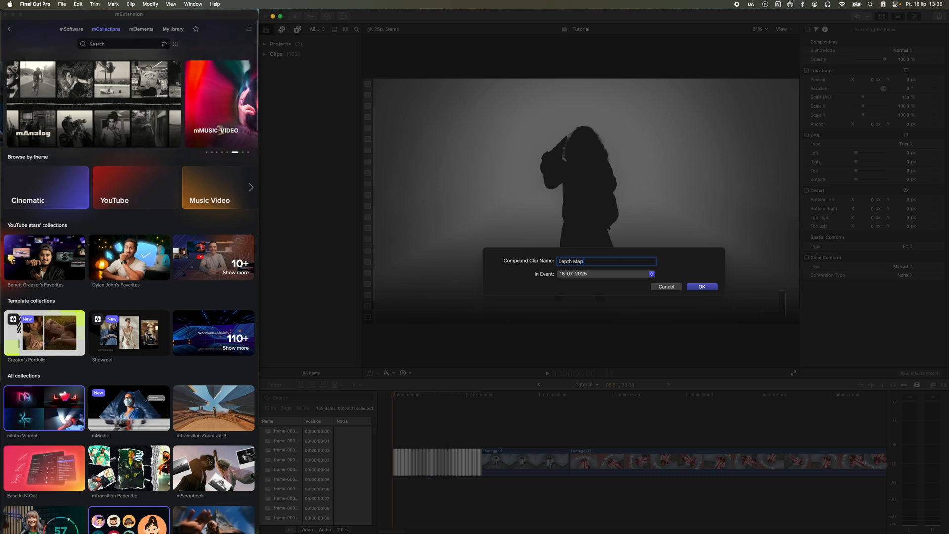
{"action": "left_click", "coordinate": [702, 287]}
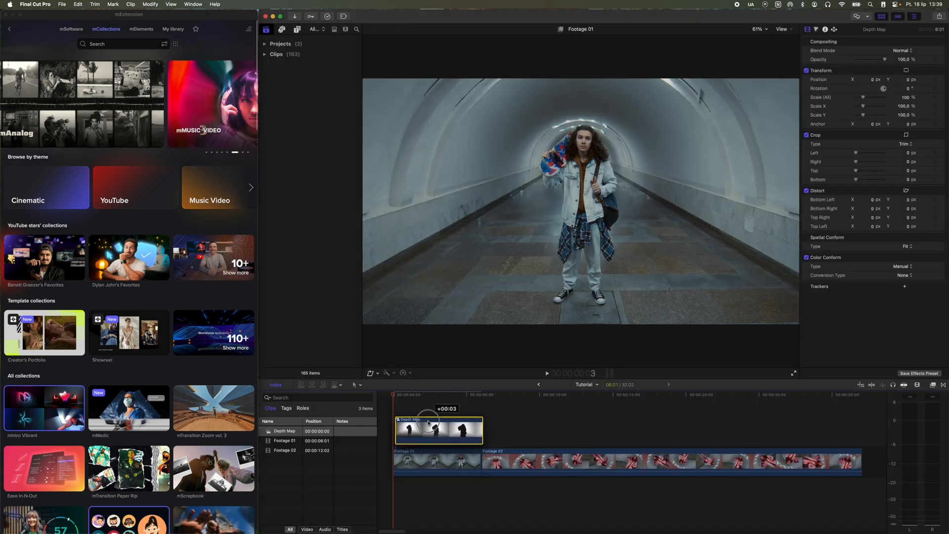
- Nest Depth Map together with Footage 01 into the Composition 01 compound clip
{"action": "left_click", "coordinate": [436, 460]}
{"action": "type", "text": "Com"}
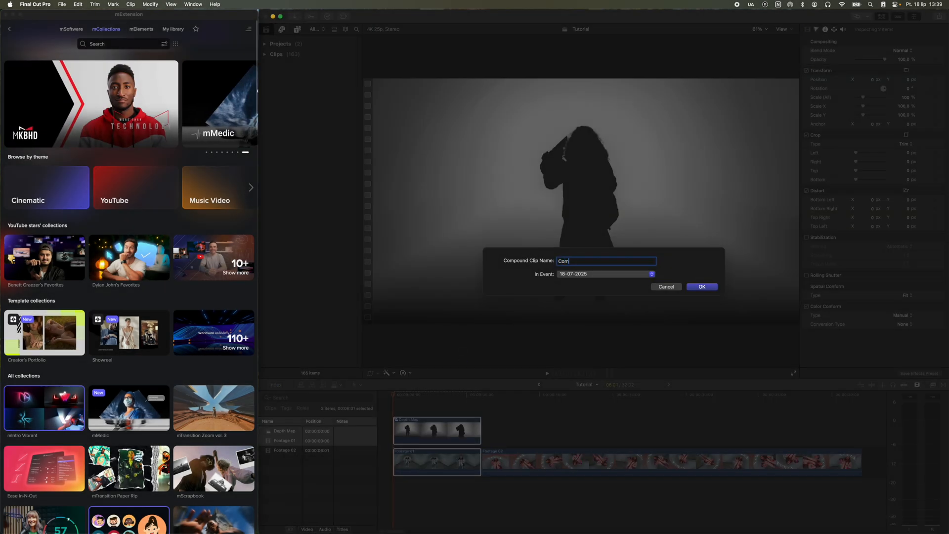
{"action": "left_click", "coordinate": [701, 286]}
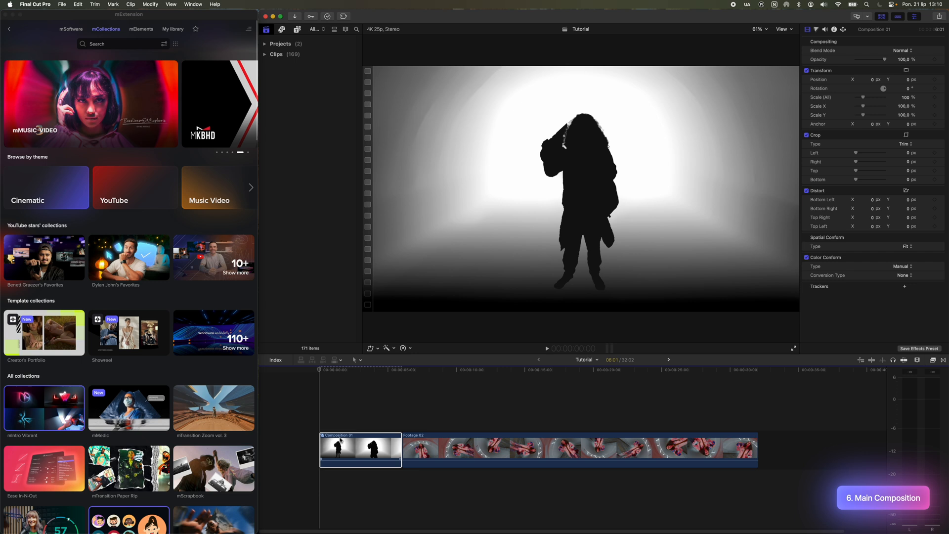
- Inside Composition 01, source the Gradient Image from the Depth Map clip and disable the Depth Map layer
{"action": "double_click", "coordinate": [341, 448]}
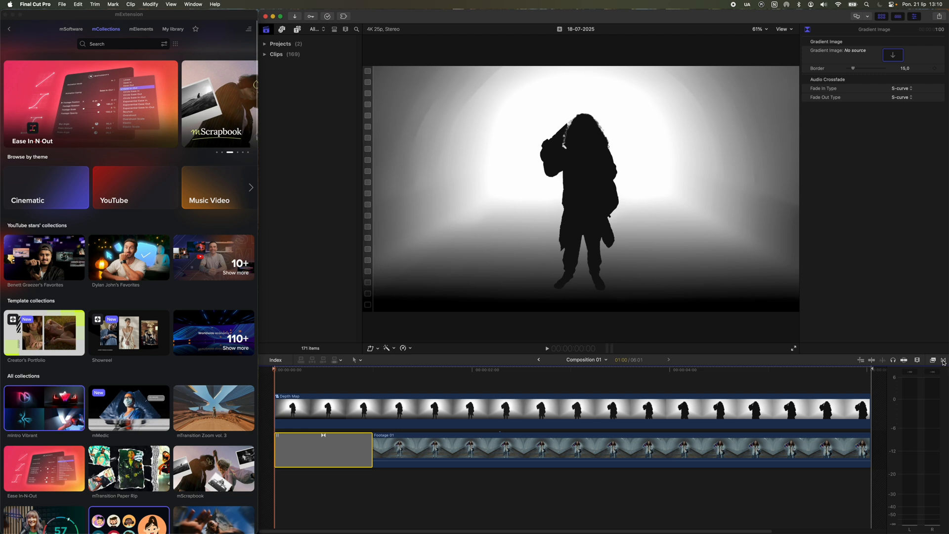
{"action": "left_click", "coordinate": [892, 55]}
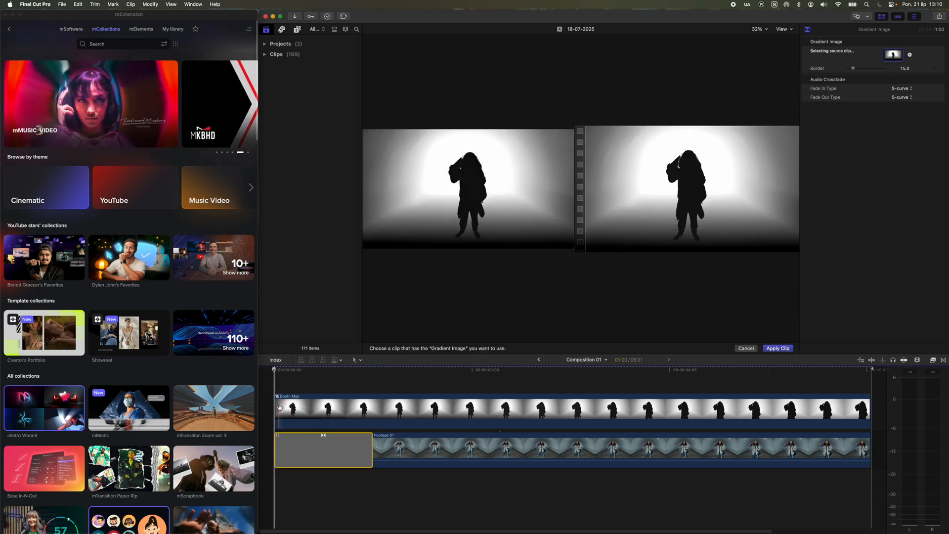
{"action": "left_click", "coordinate": [777, 348]}
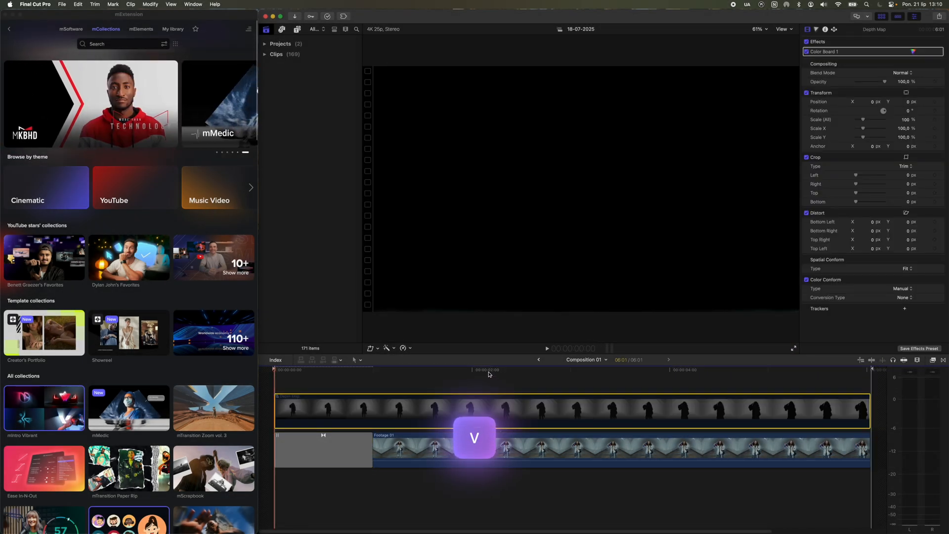
{"action": "left_click", "coordinate": [319, 371]}
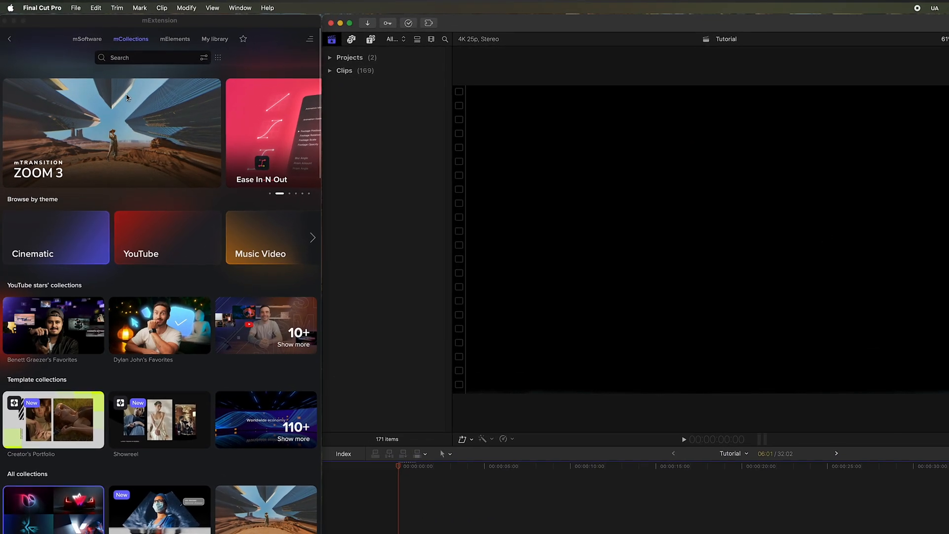
- Browse the mRotoAI Reveal collection in mExtension toward the Grain Distortion effect for Composition 01
{"action": "left_click", "coordinate": [87, 40]}
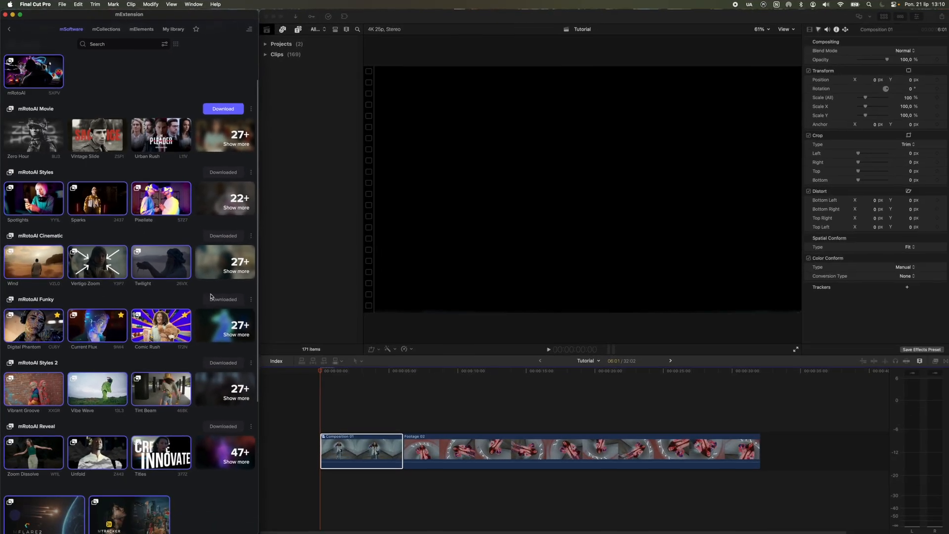
{"action": "scroll", "scroll_direction": "down", "scroll_amount": 3}
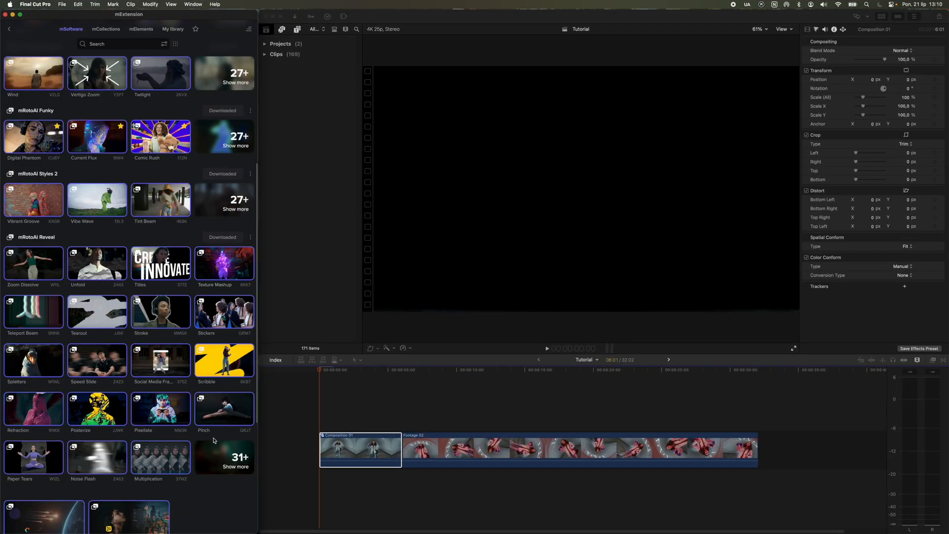
{"action": "scroll", "scroll_direction": "down", "scroll_amount": 3}
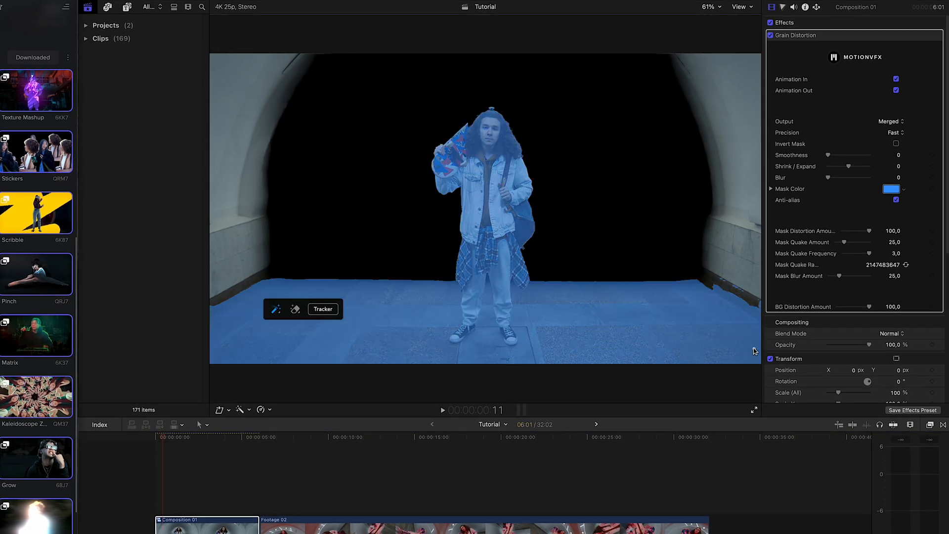
- Turn off Animation Out and set Grain Distortion's Output to Masked Video with Mask Quake Amount 0
{"action": "left_click", "coordinate": [323, 308]}
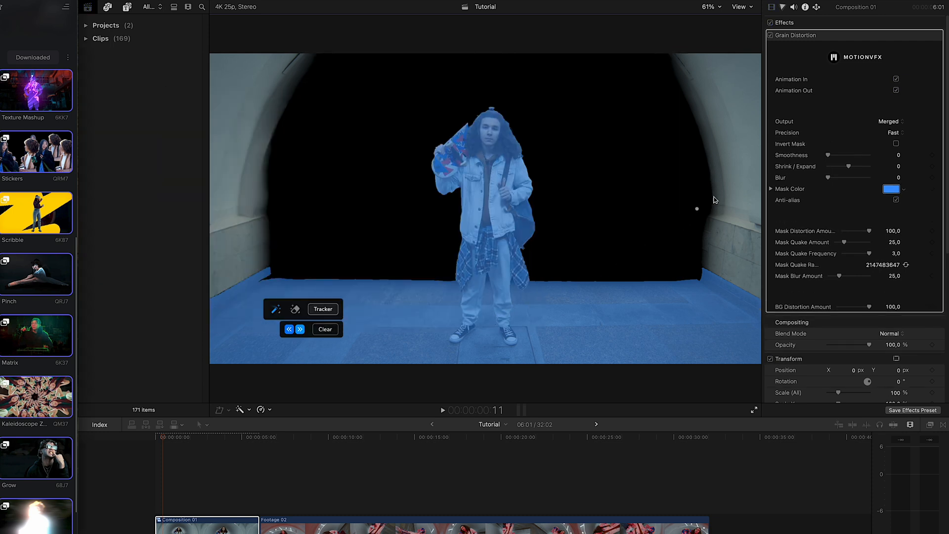
{"action": "left_click", "coordinate": [896, 79]}
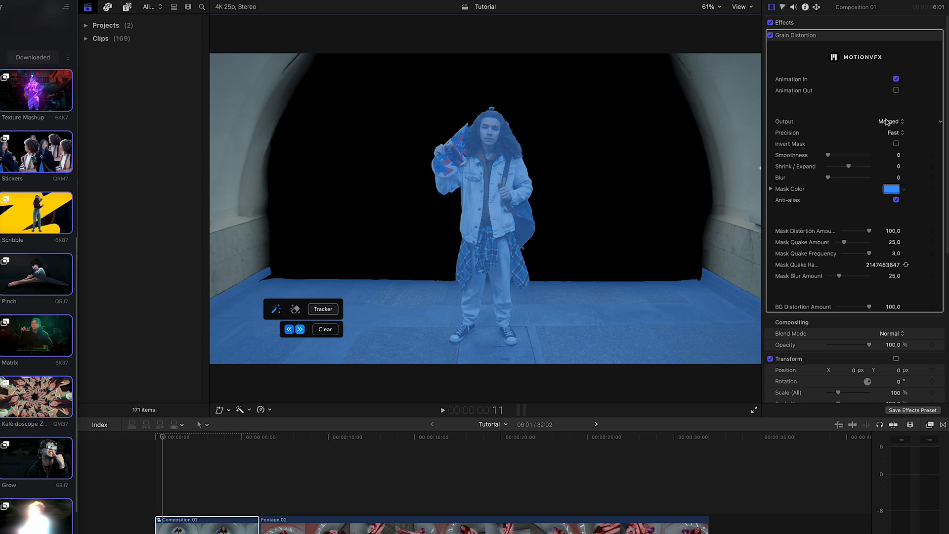
{"action": "left_click", "coordinate": [890, 120]}
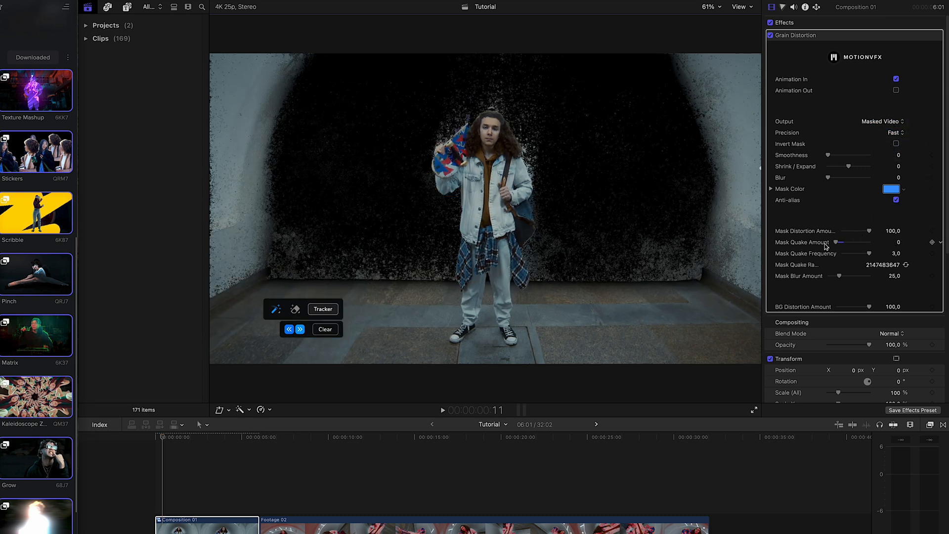
- Copy the clip and bring up Paste Attributes to reuse its effect
{"action": "key", "text": "cmd+c"}
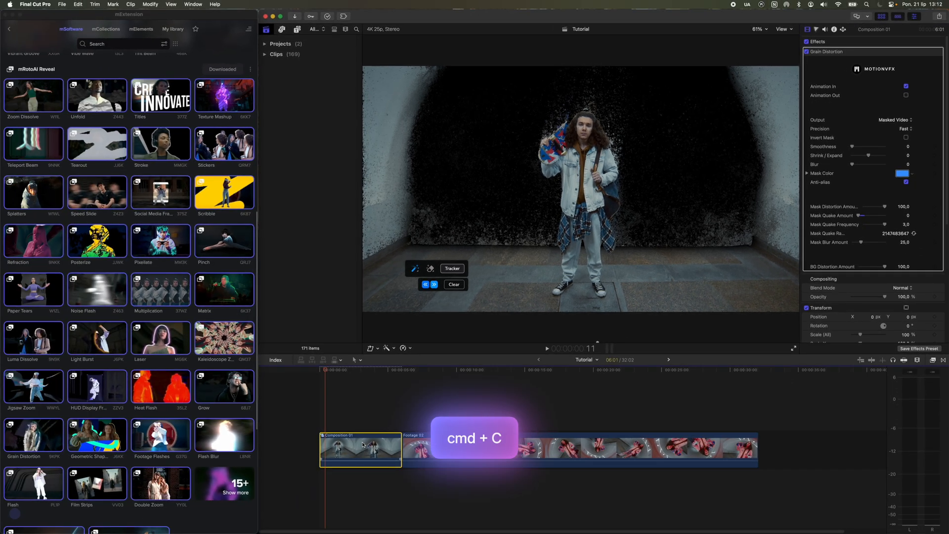
{"action": "key", "text": "cmd+shift+v"}
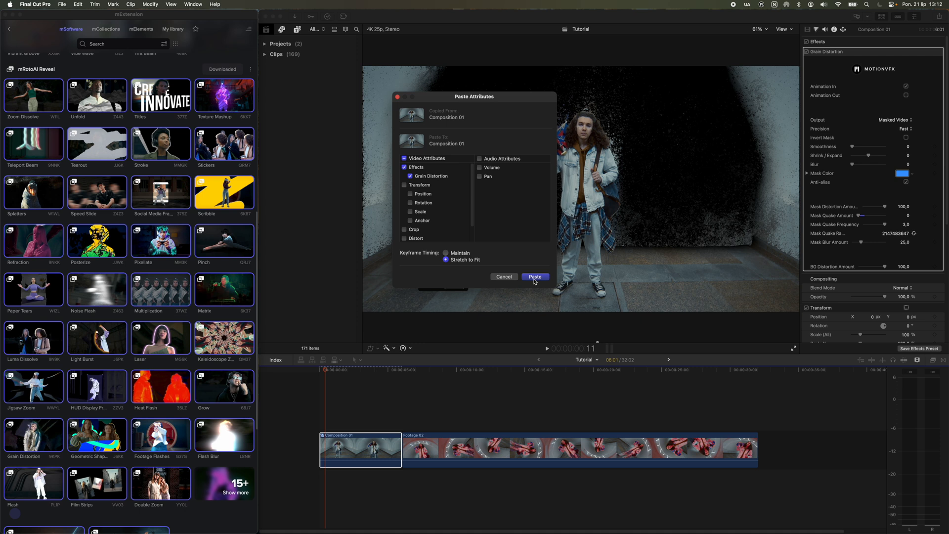
- Paste a second Grain Distortion onto the first clip and nest it into compound clip Footage 01
{"action": "left_click", "coordinate": [534, 277]}
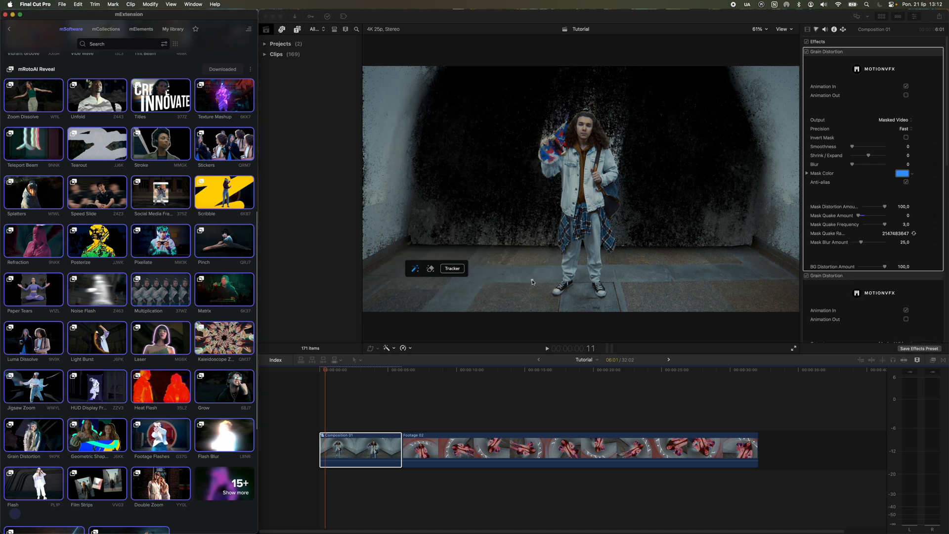
{"action": "right_click", "coordinate": [360, 450]}
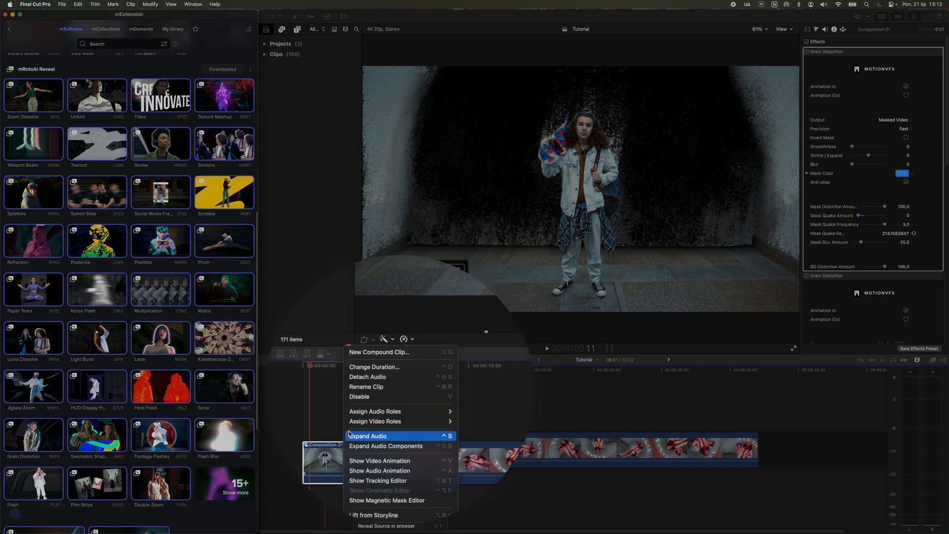
{"action": "left_click", "coordinate": [377, 352]}
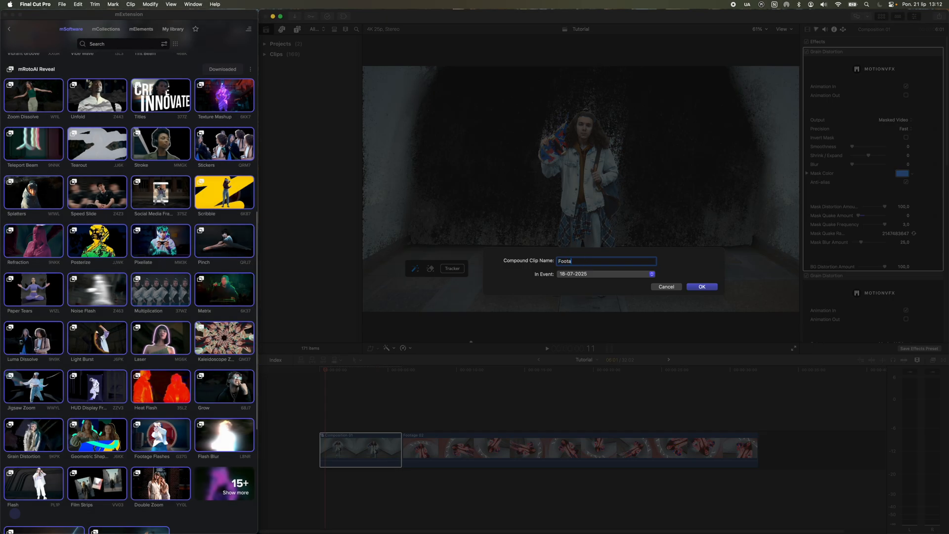
{"action": "left_click", "coordinate": [701, 286]}
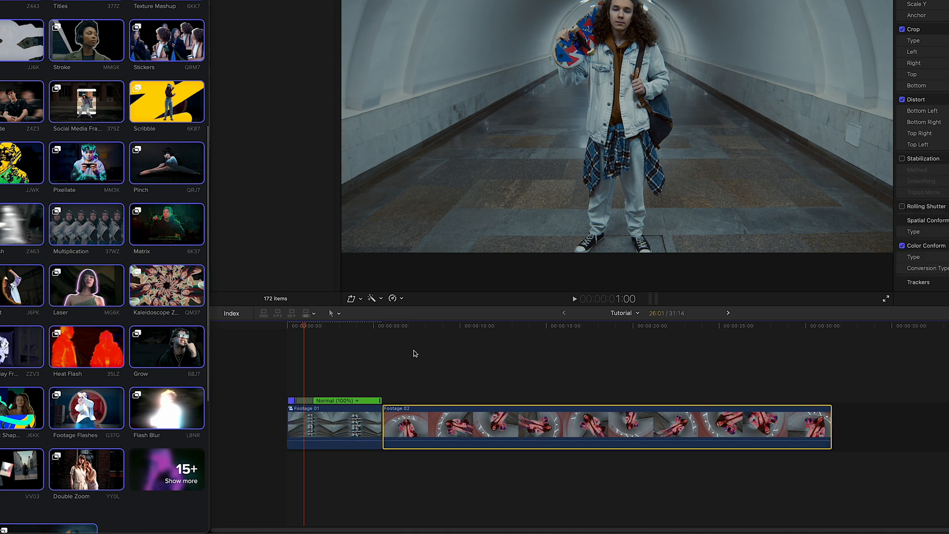
- Blade the second clip's speed and set its opening section to Fast 4x
{"action": "key", "text": "shift+b"}
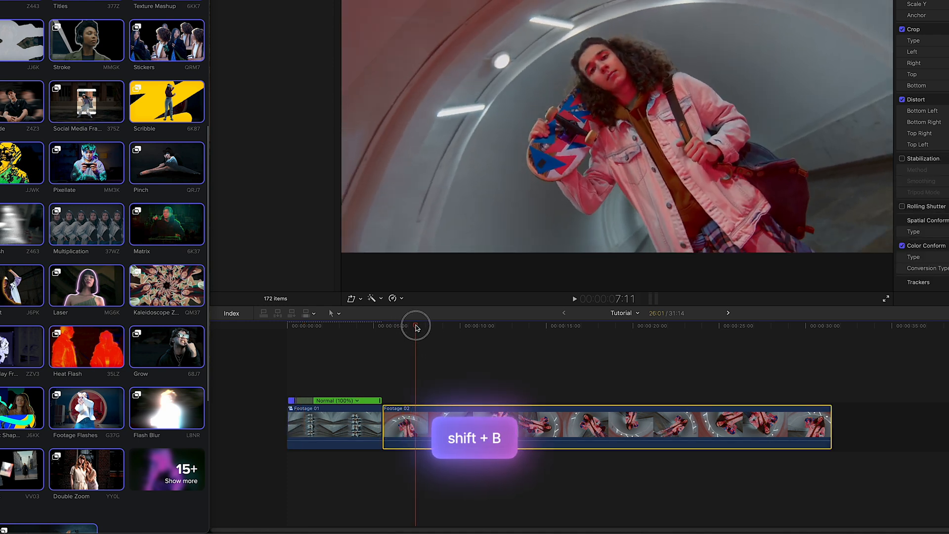
{"action": "key", "text": "shift+b"}
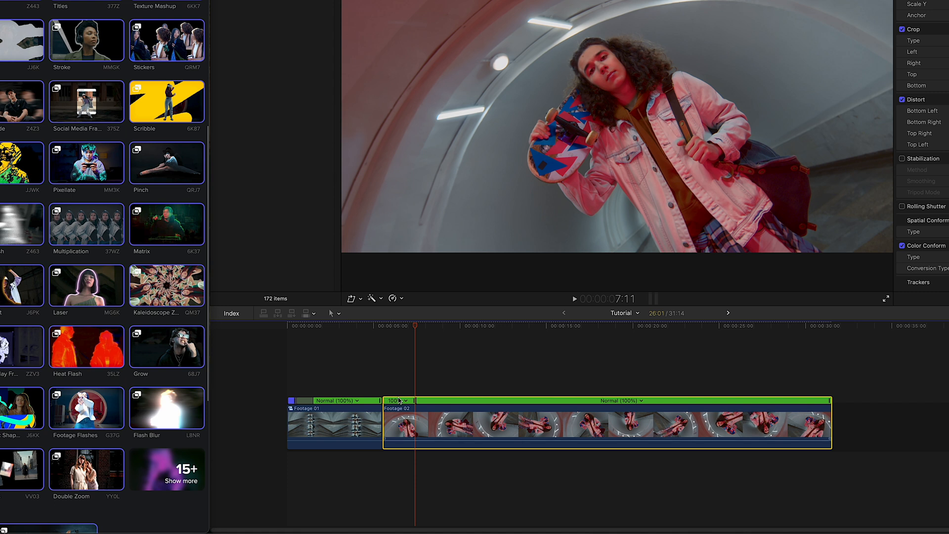
{"action": "left_click", "coordinate": [398, 400]}
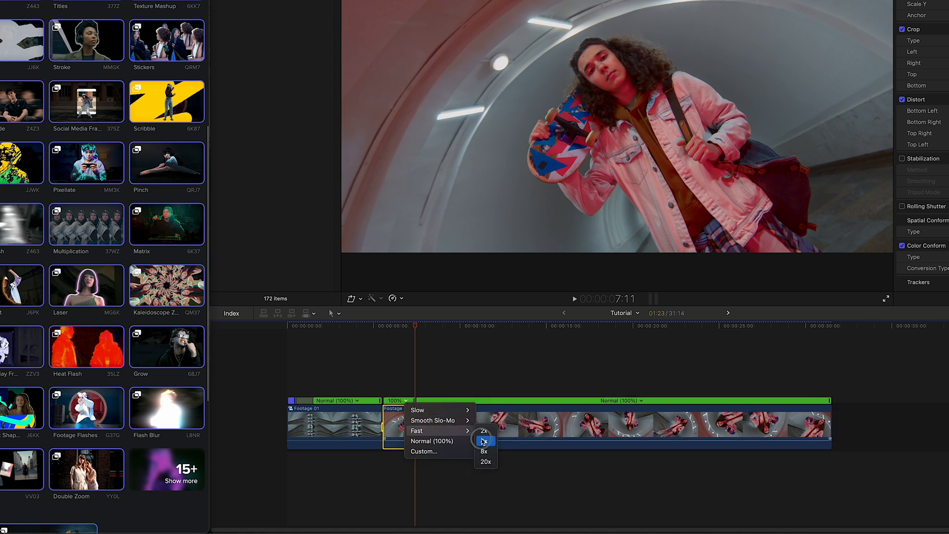
{"action": "left_click", "coordinate": [483, 430]}
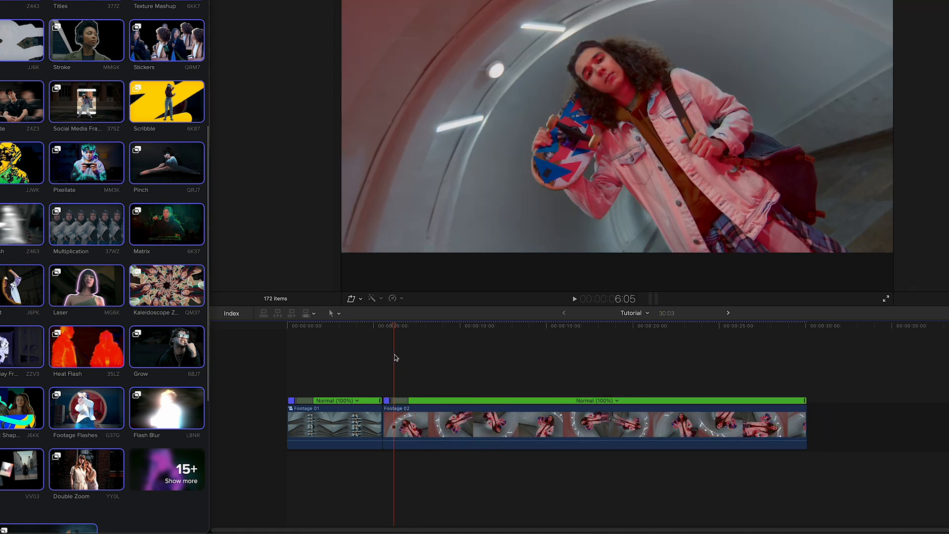
- Add a transition where Footage 01 and Footage 02 meet
{"action": "key", "text": "cmd+t"}
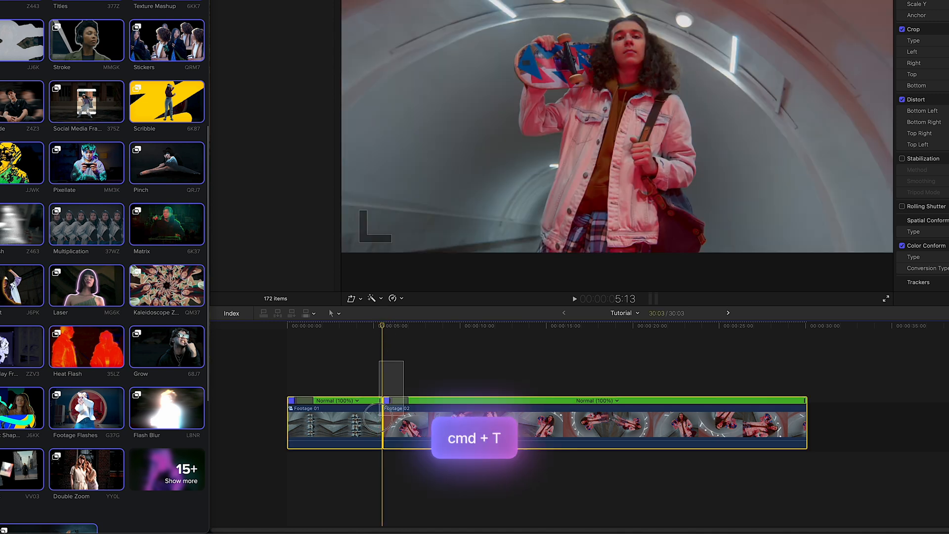
{"action": "key", "text": "cmd+t"}
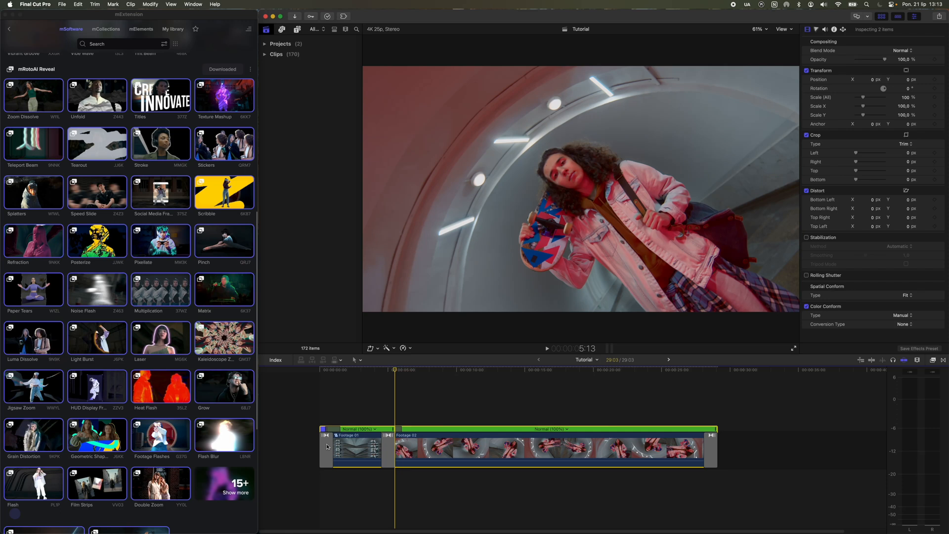
- Search the mElements catalogue for 'Flash' to list flash transitions and effects
{"action": "left_click", "coordinate": [351, 447]}
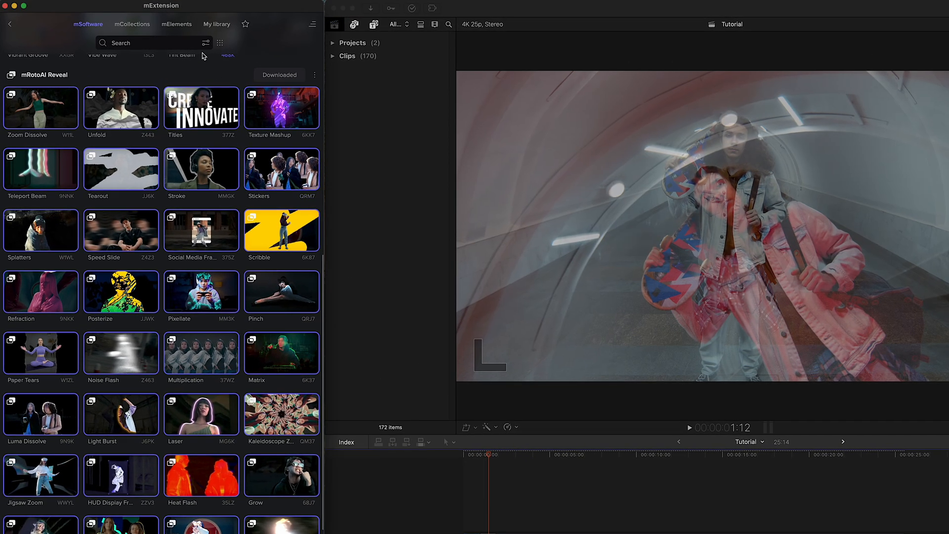
{"action": "left_click", "coordinate": [176, 24]}
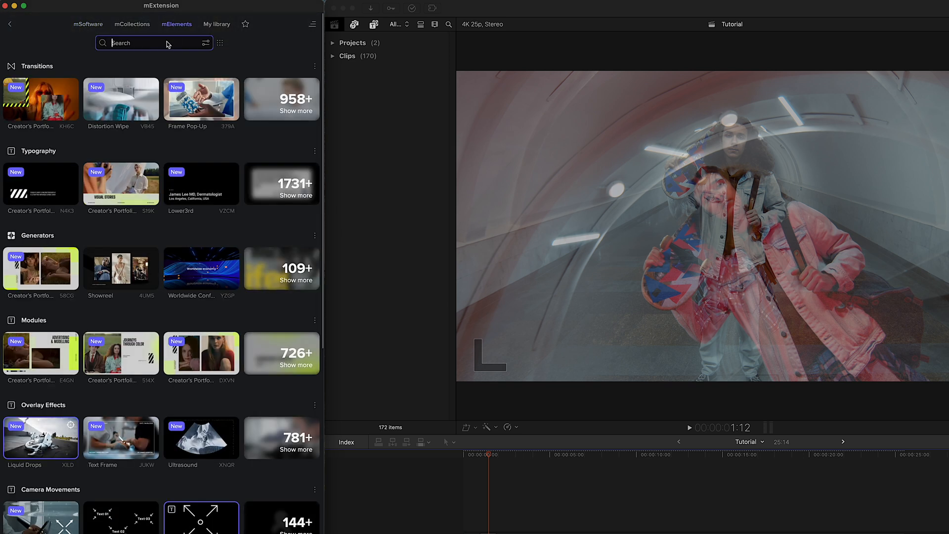
{"action": "type", "text": "Flash"}
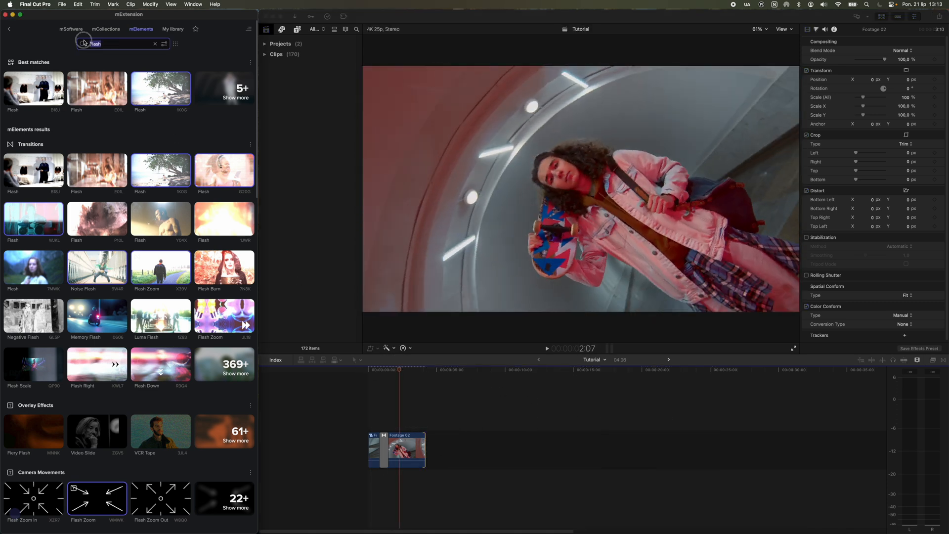
- Find Film Emulation, add it above Footage 02 and view its effects in the Video inspector
{"action": "type", "text": "Film E"}
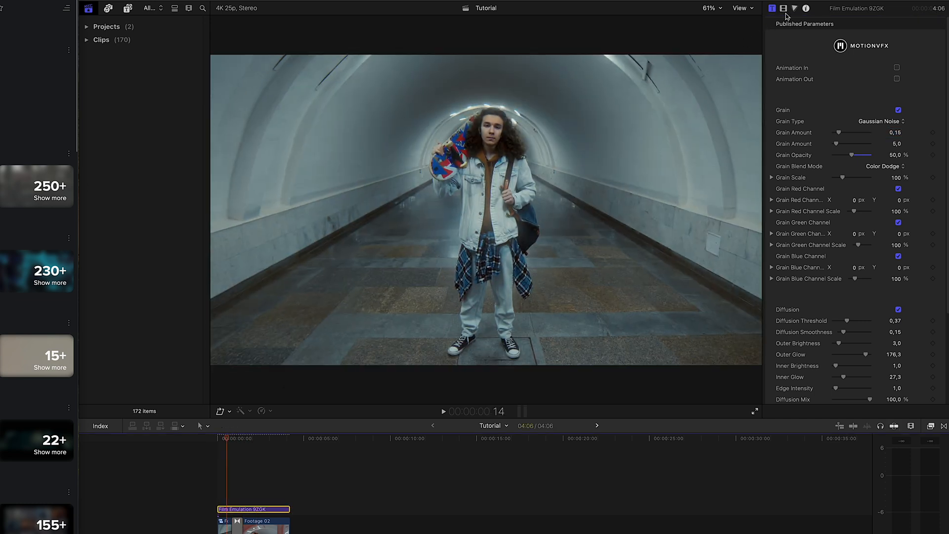
{"action": "left_click", "coordinate": [794, 8]}
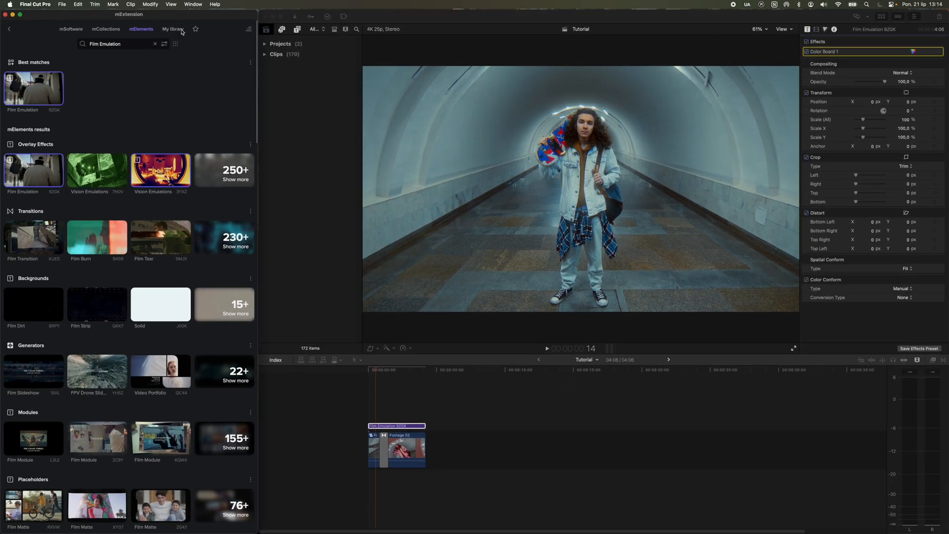
- In mSoftware, clear the search and expand the full mFilmLook Effects list
{"action": "left_click", "coordinate": [95, 25]}
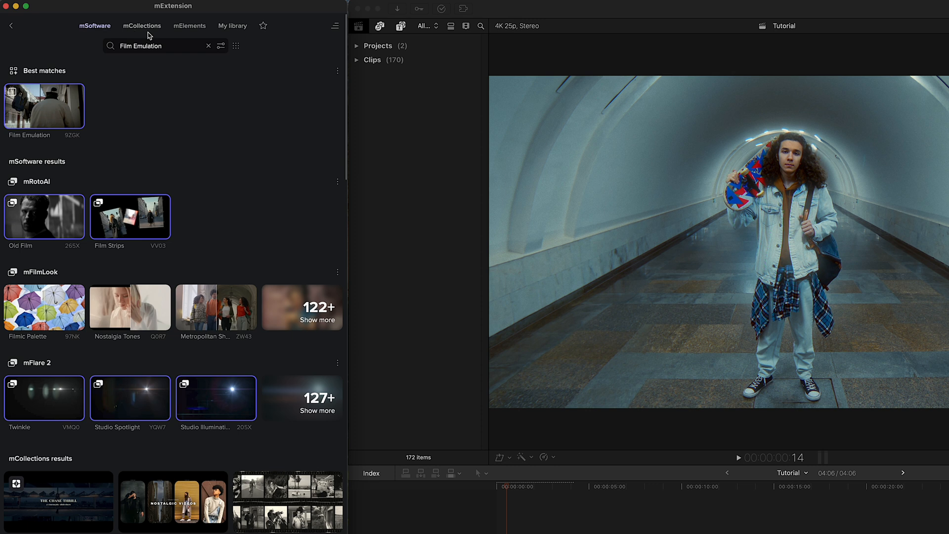
{"action": "left_click", "coordinate": [208, 45]}
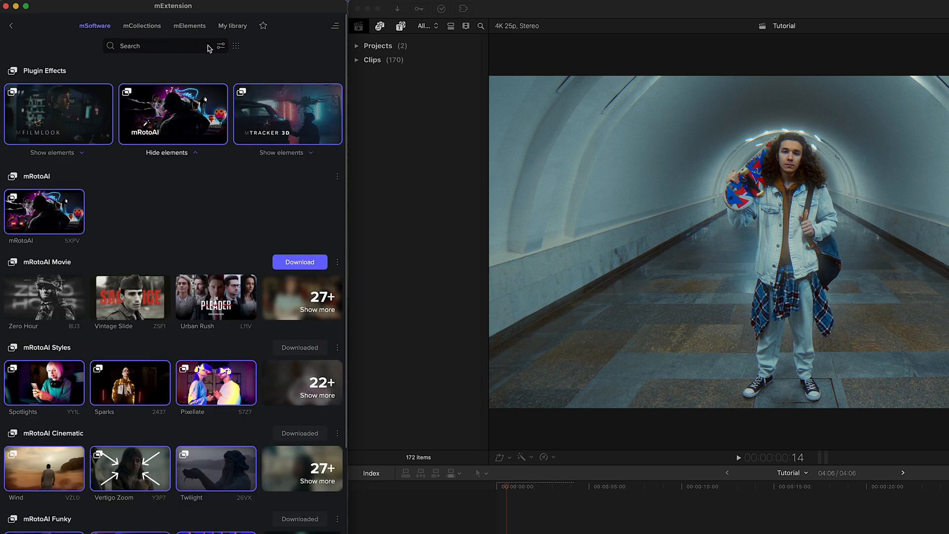
{"action": "left_click", "coordinate": [53, 153]}
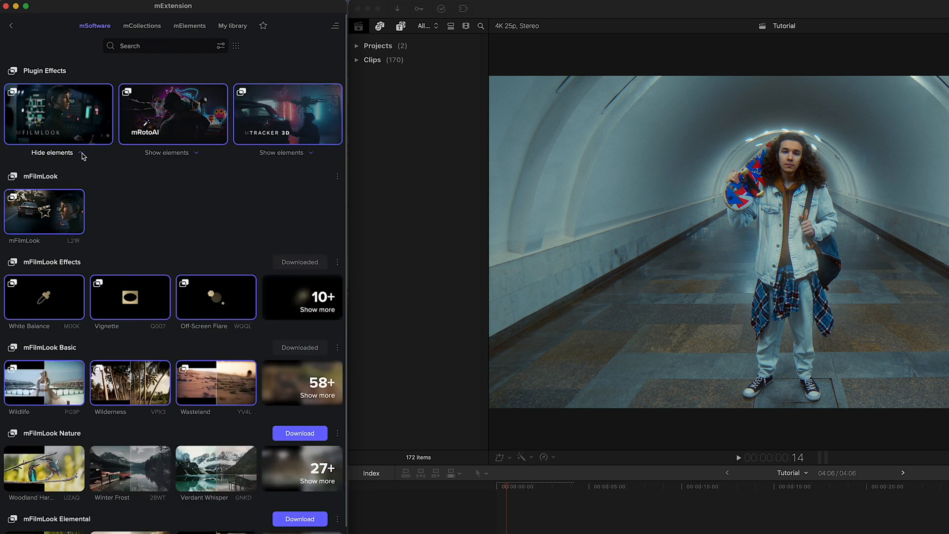
{"action": "left_click", "coordinate": [301, 298]}
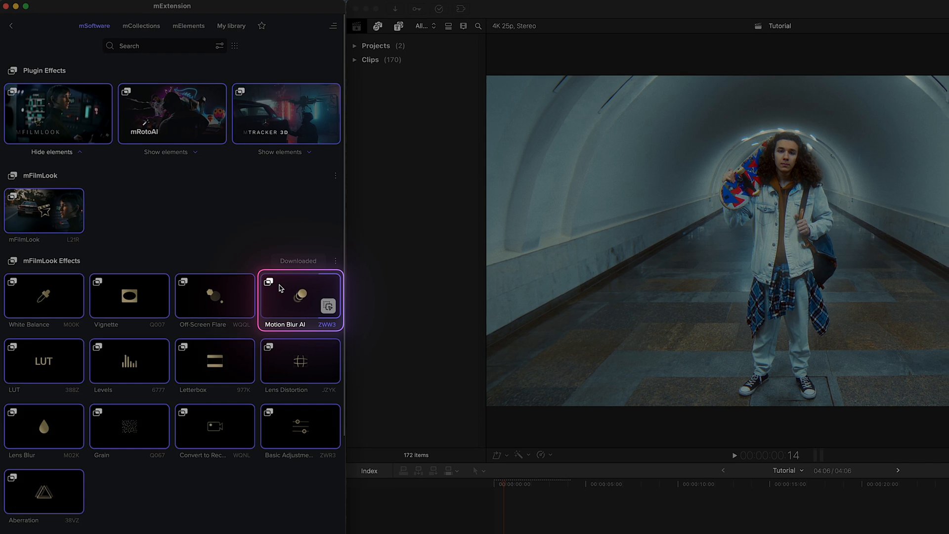